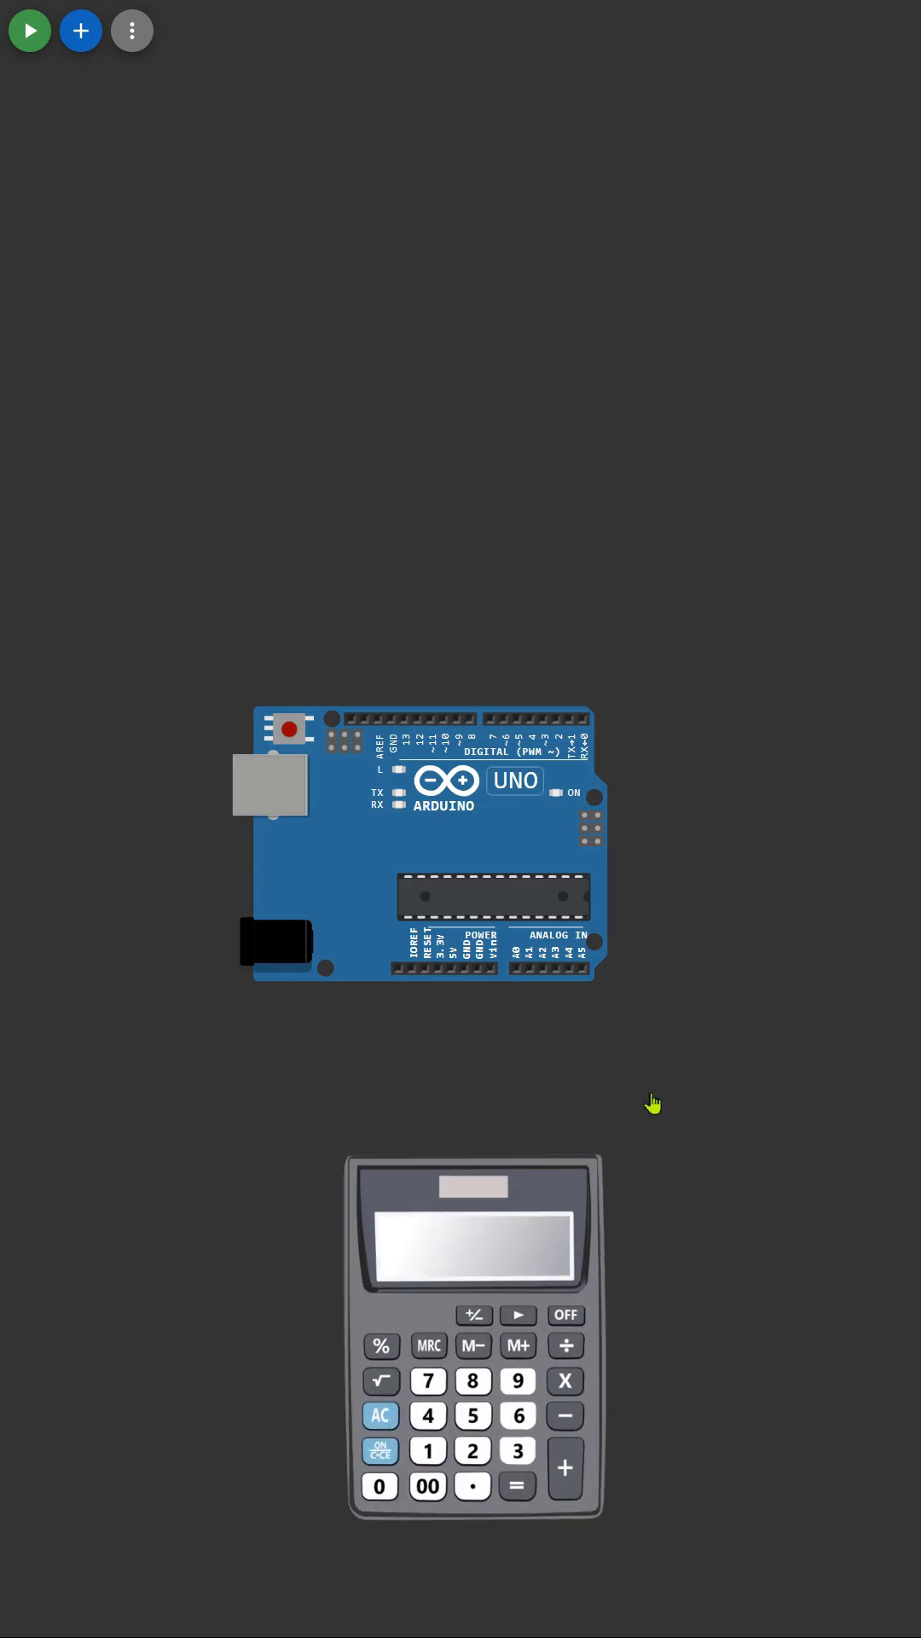
# Search the parts list for a 16x2 LCD display to place above the Arduino Uno
pyautogui.moveTo(423, 847); pyautogui.dragTo(266, 846)
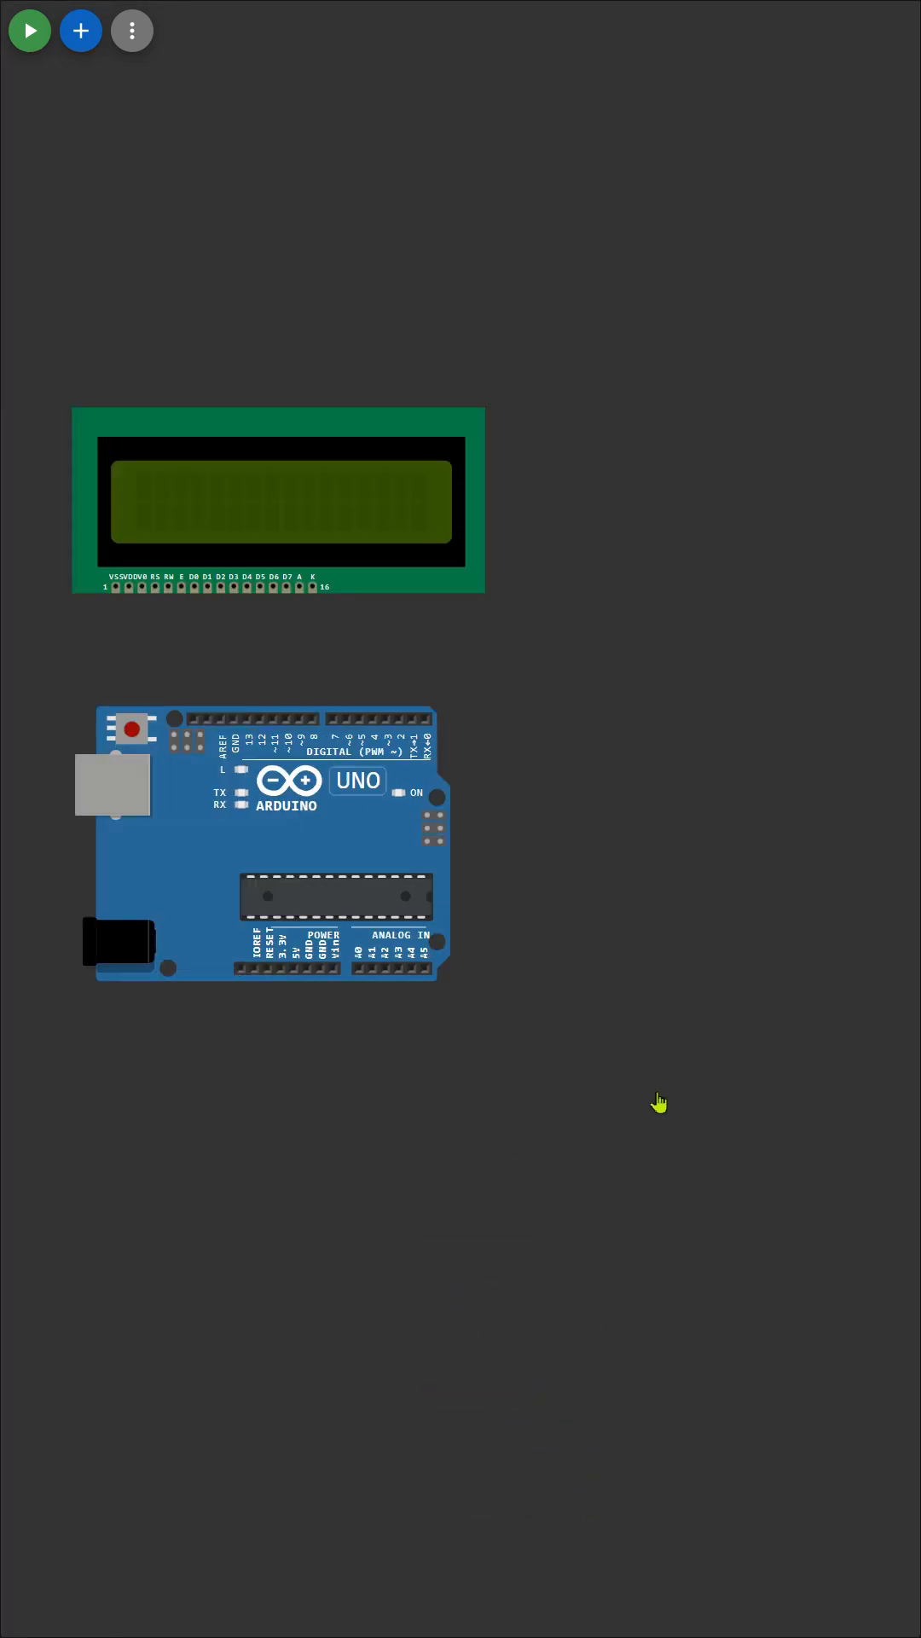
pyautogui.write('16*2 LCD DISPALY')
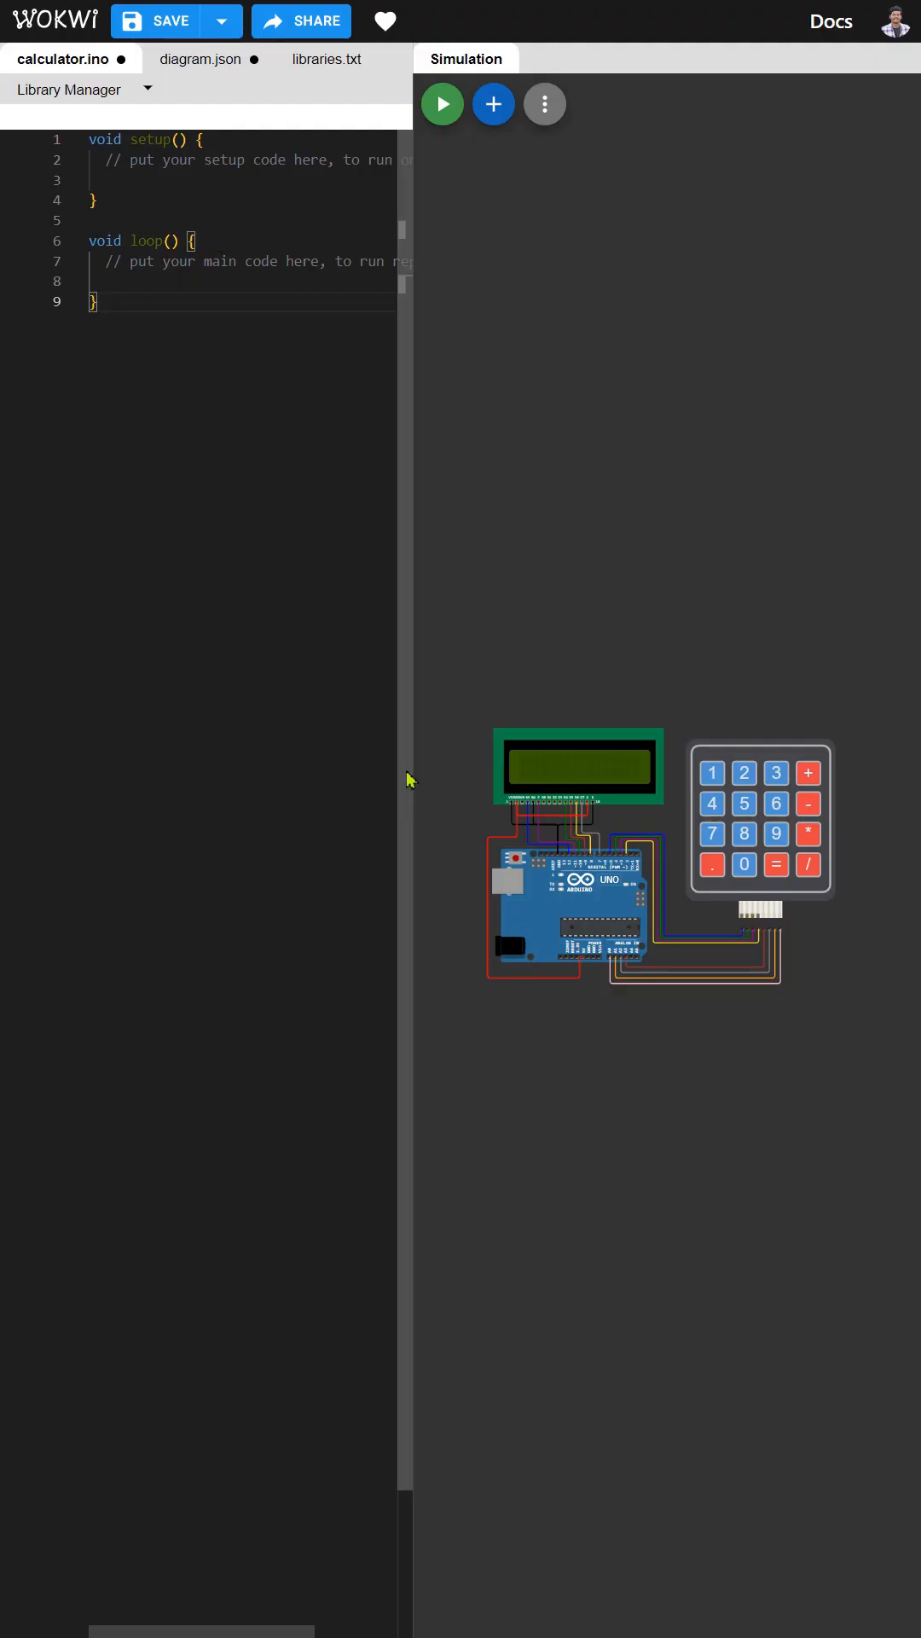
pyautogui.moveTo(413, 700)
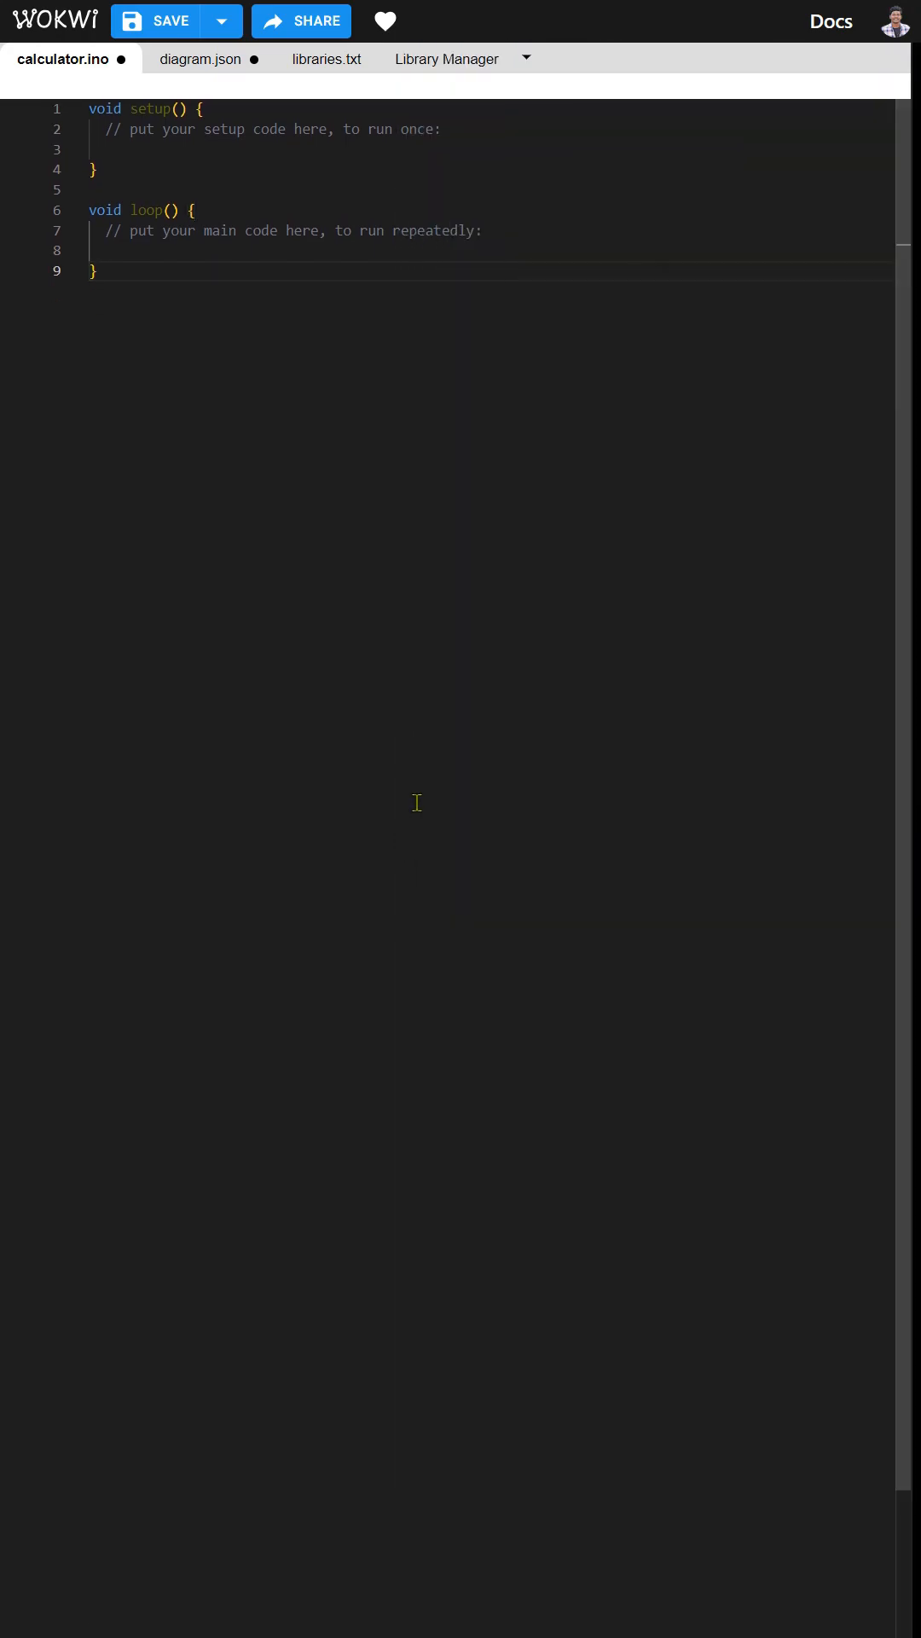
# Swap the blank template for the 140-line LCD-and-keypad calculator program and review it
pyautogui.press('Ctrl+a')
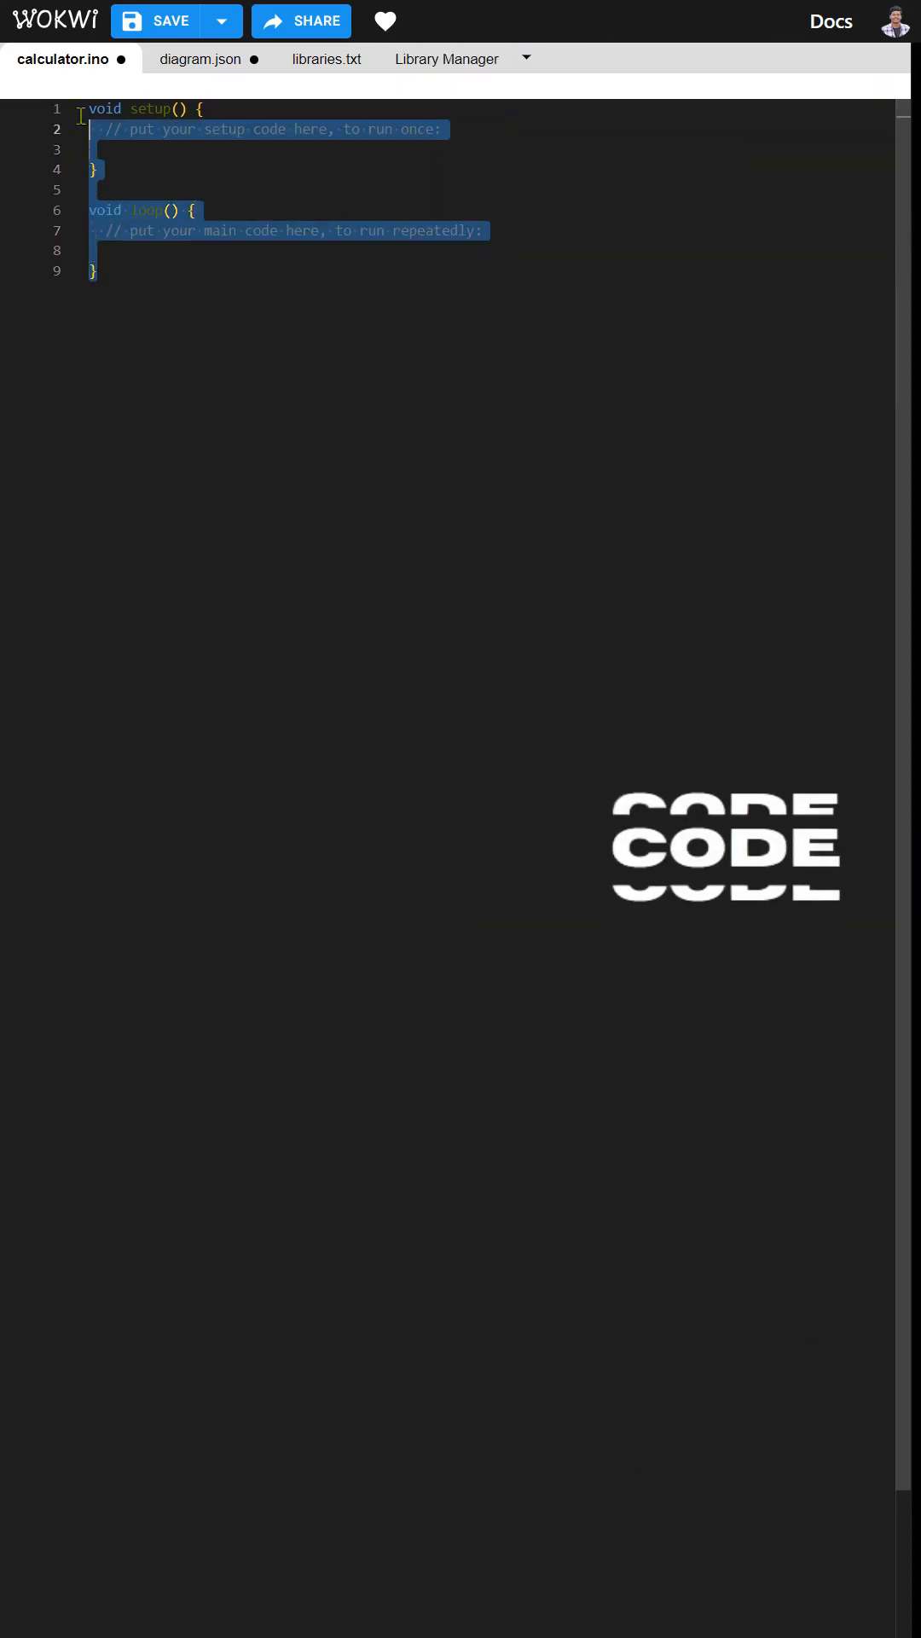
pyautogui.press('Delete')
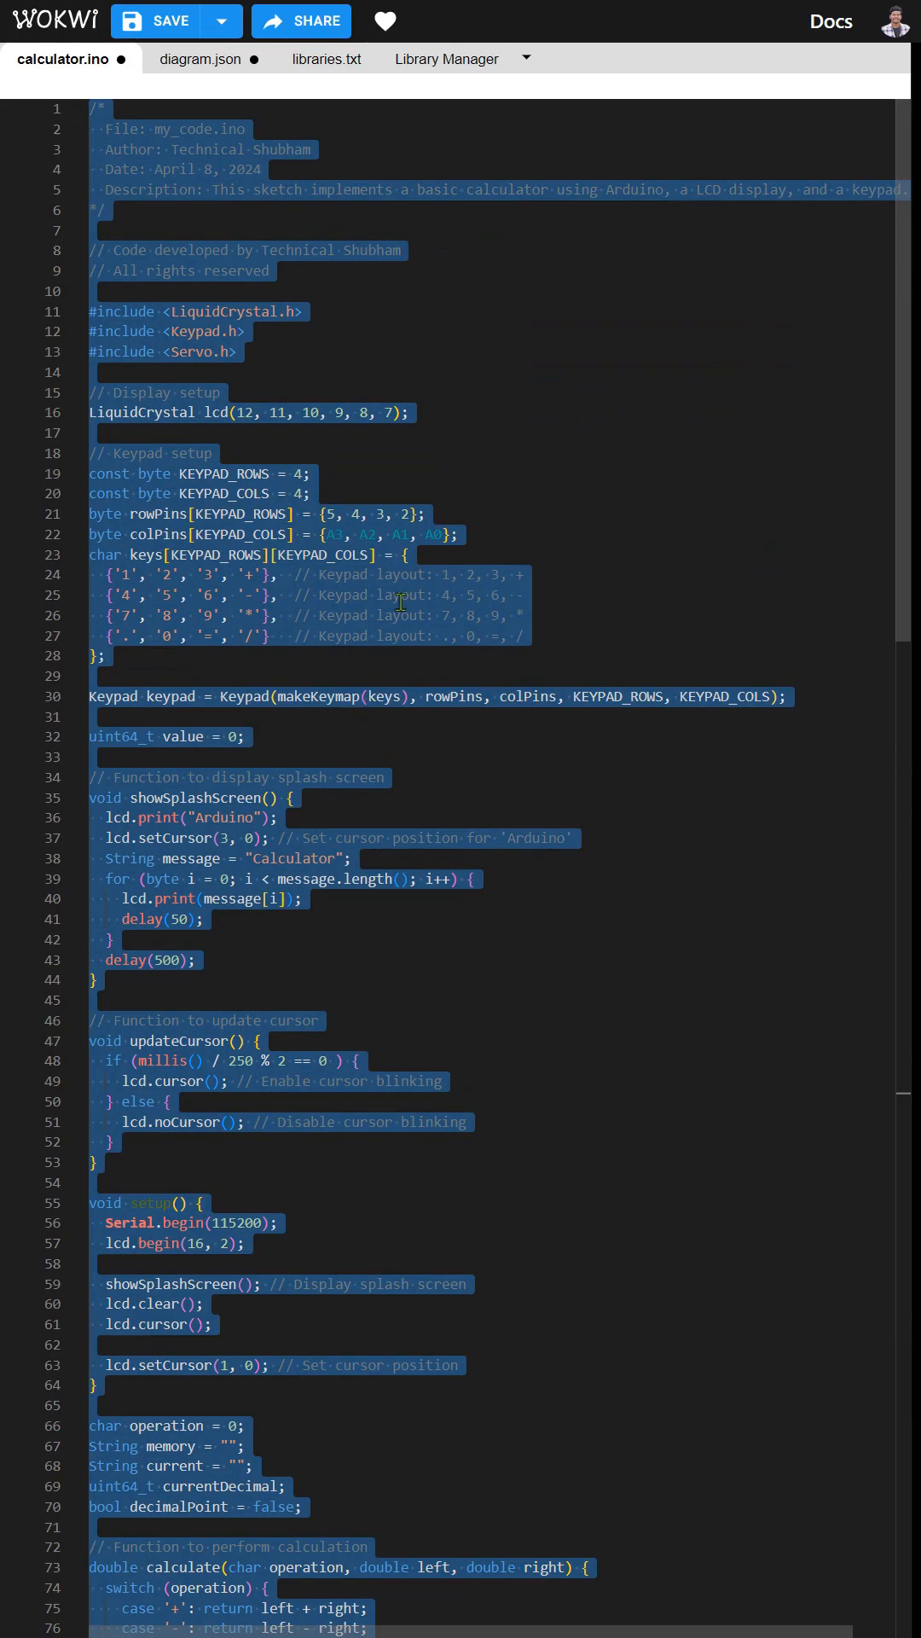
pyautogui.click(310, 493)
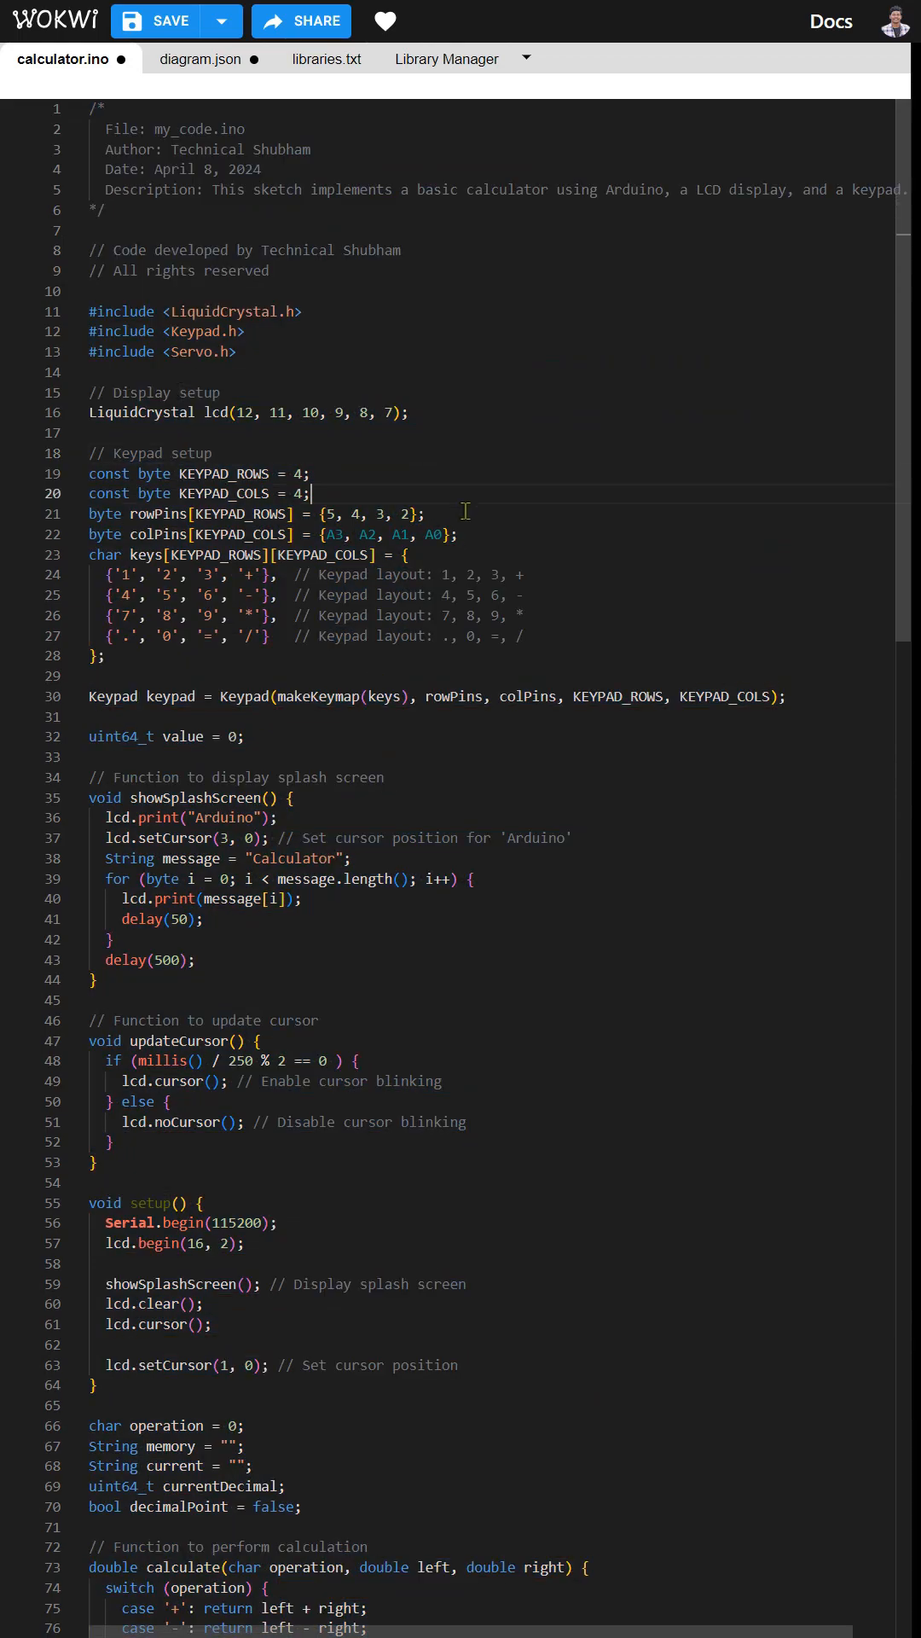
pyautogui.scroll(-3)
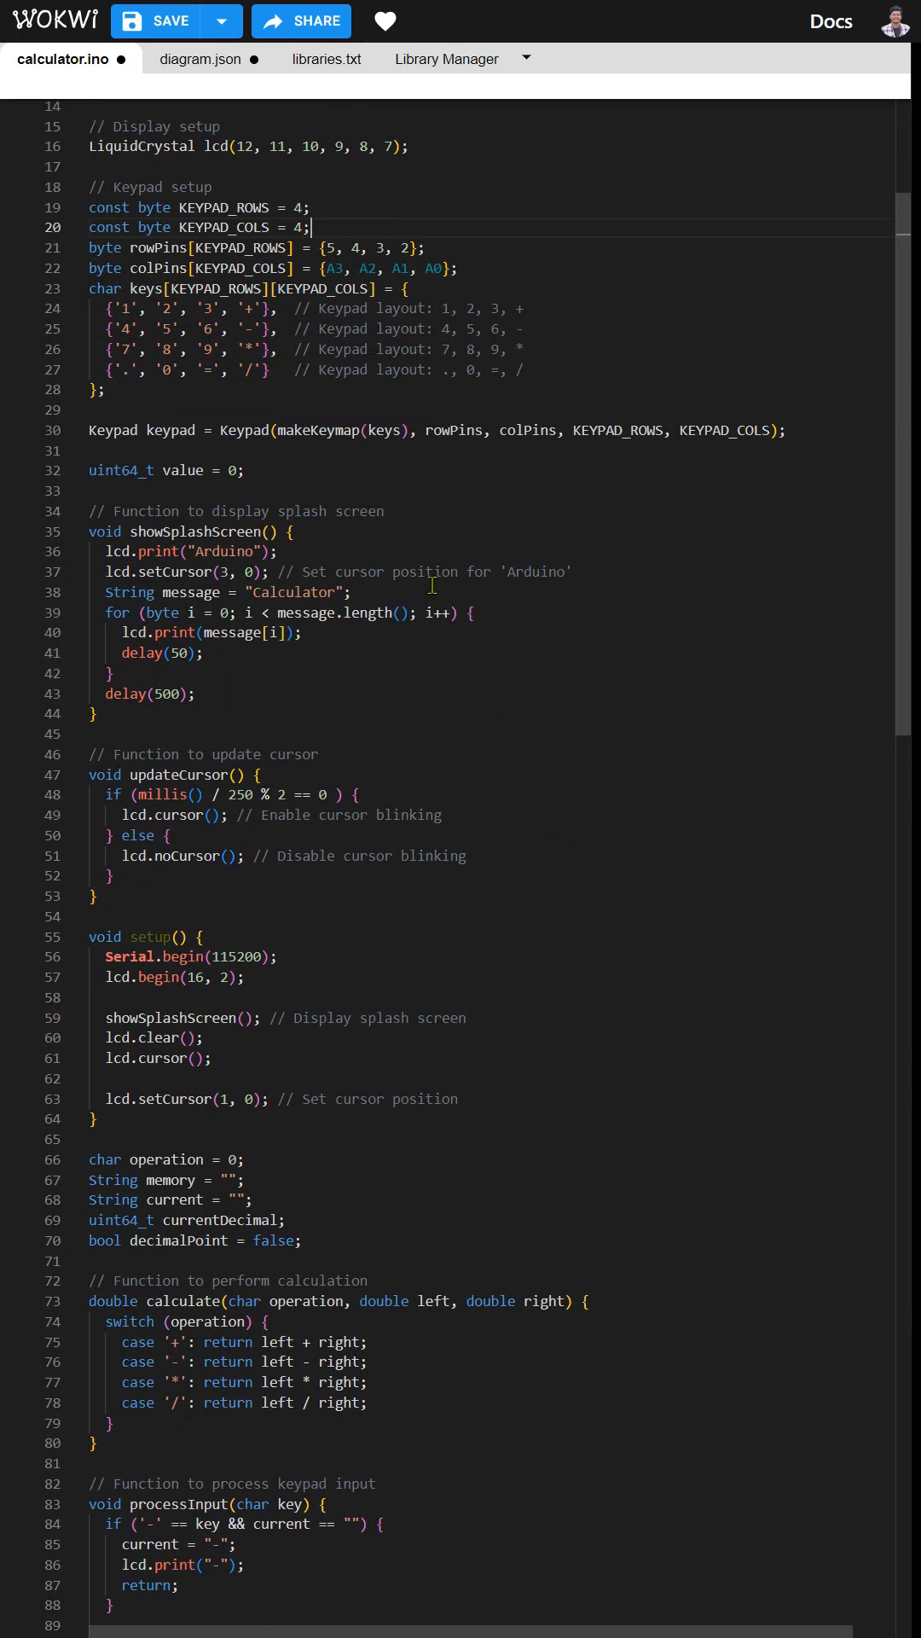
pyautogui.scroll(-3)
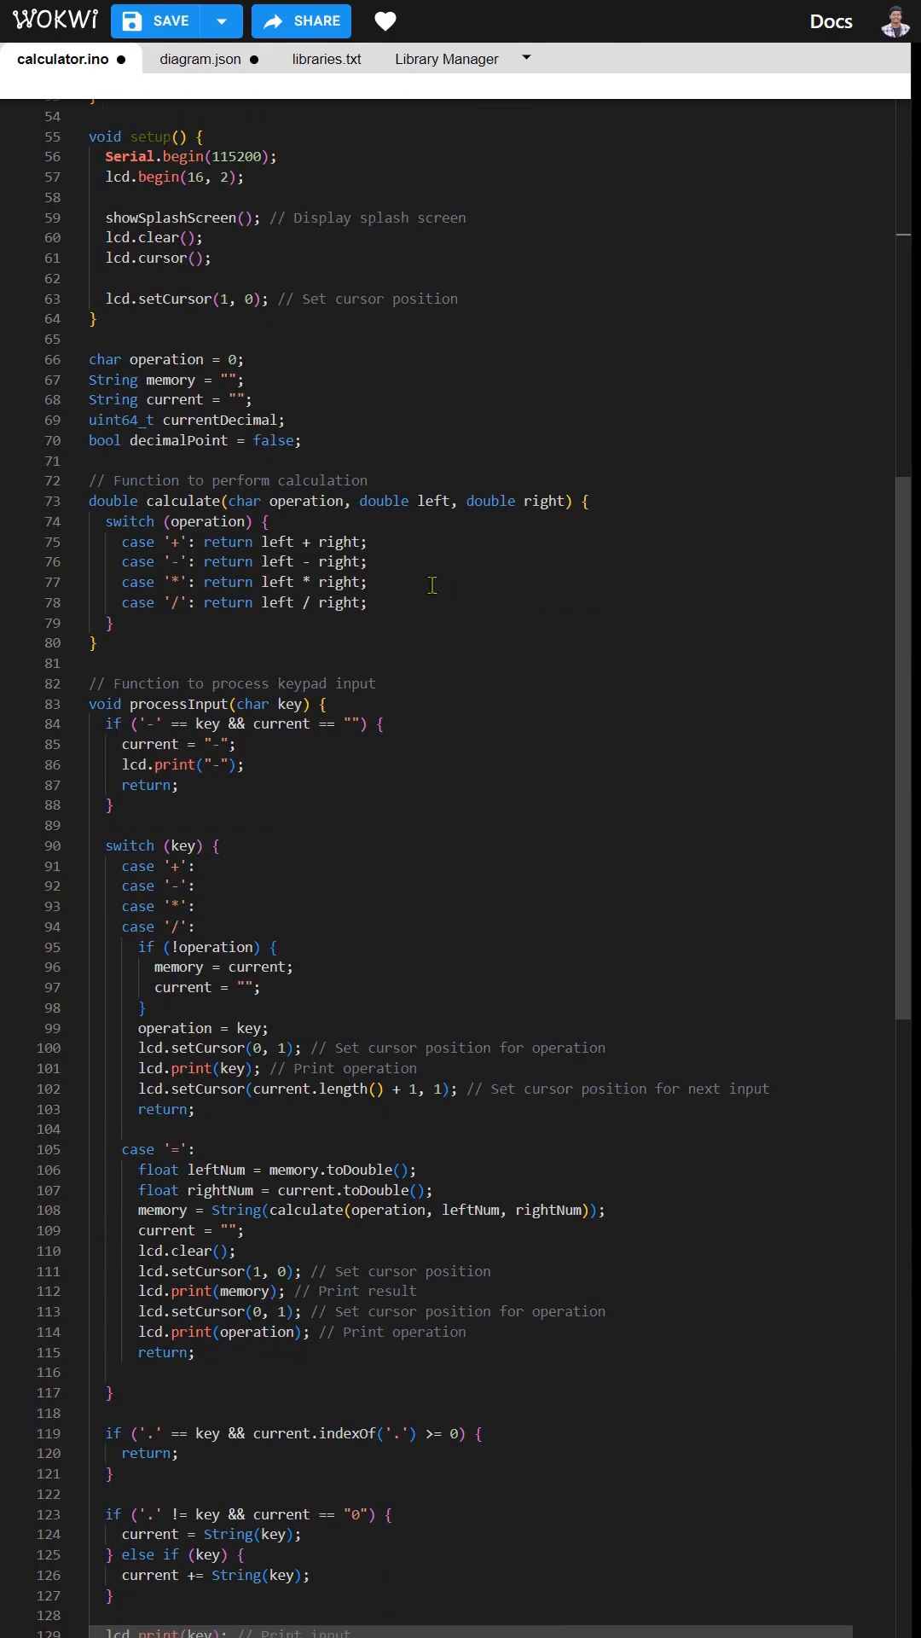
pyautogui.scroll(-3)
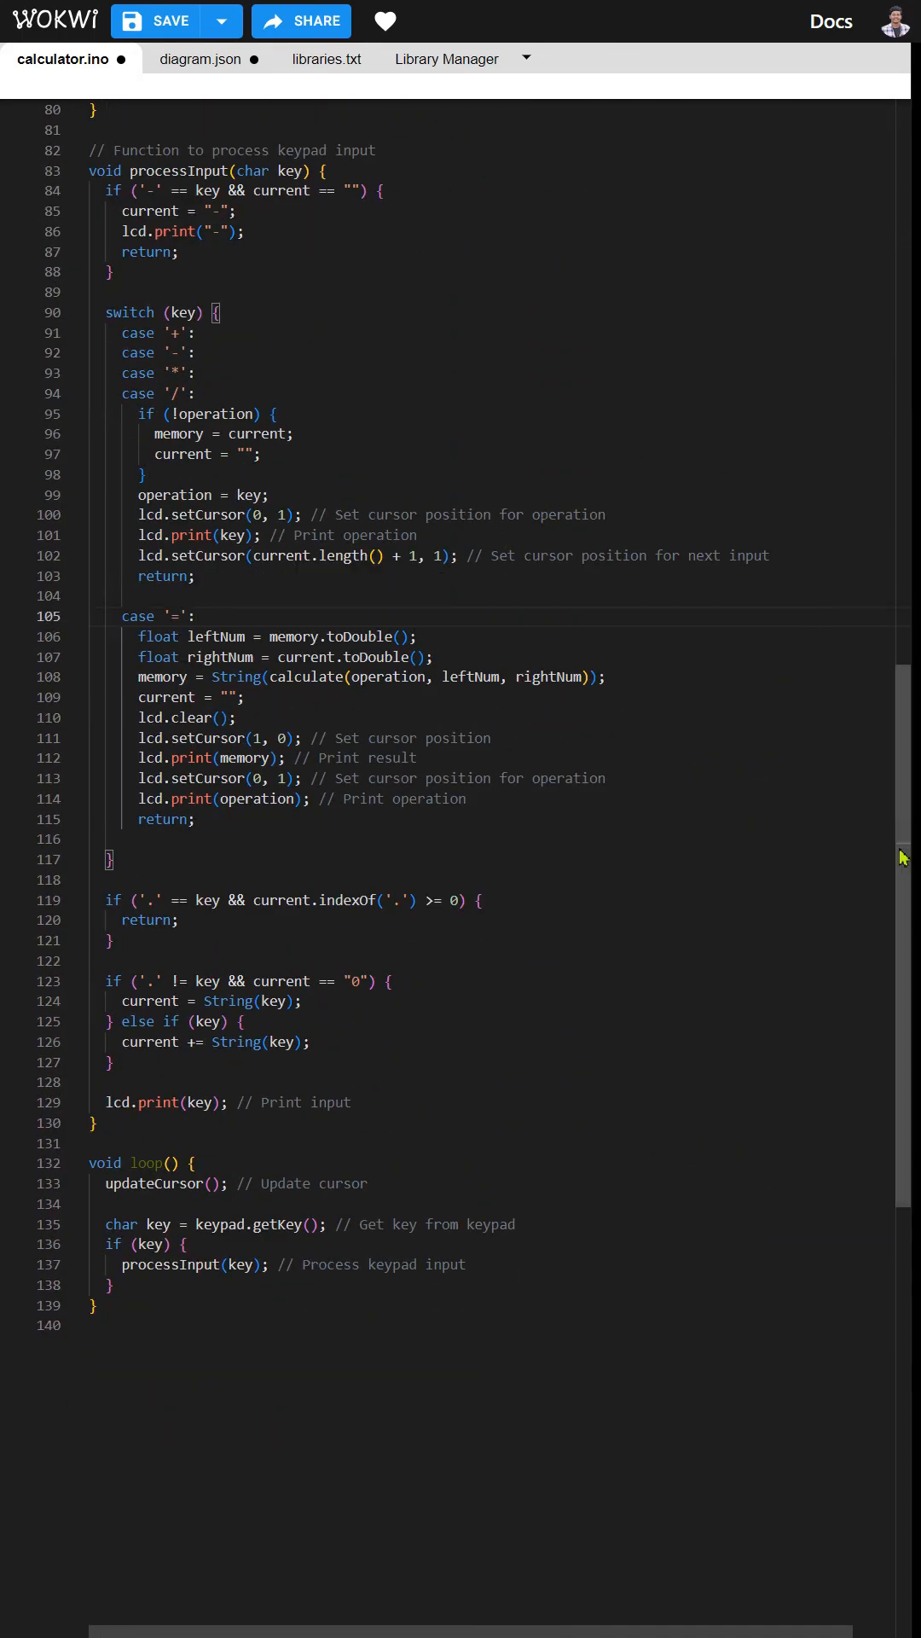
pyautogui.moveTo(913, 842)
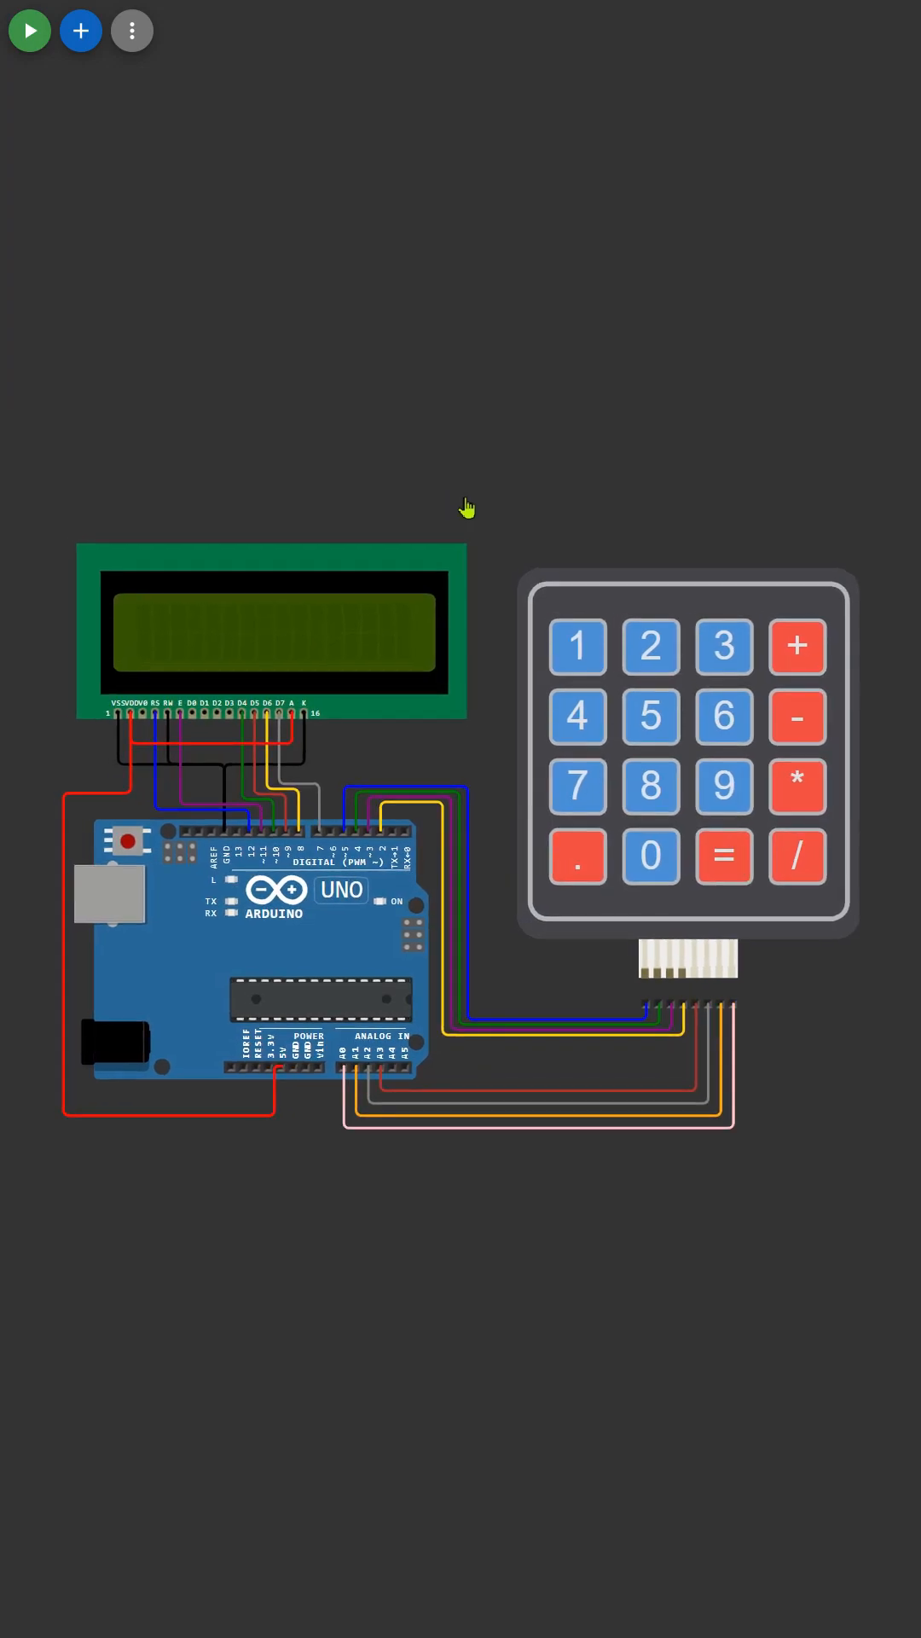
# Start the simulation, reset the Uno, and compute 10 plus 10 giving 20.00
pyautogui.click(31, 30)
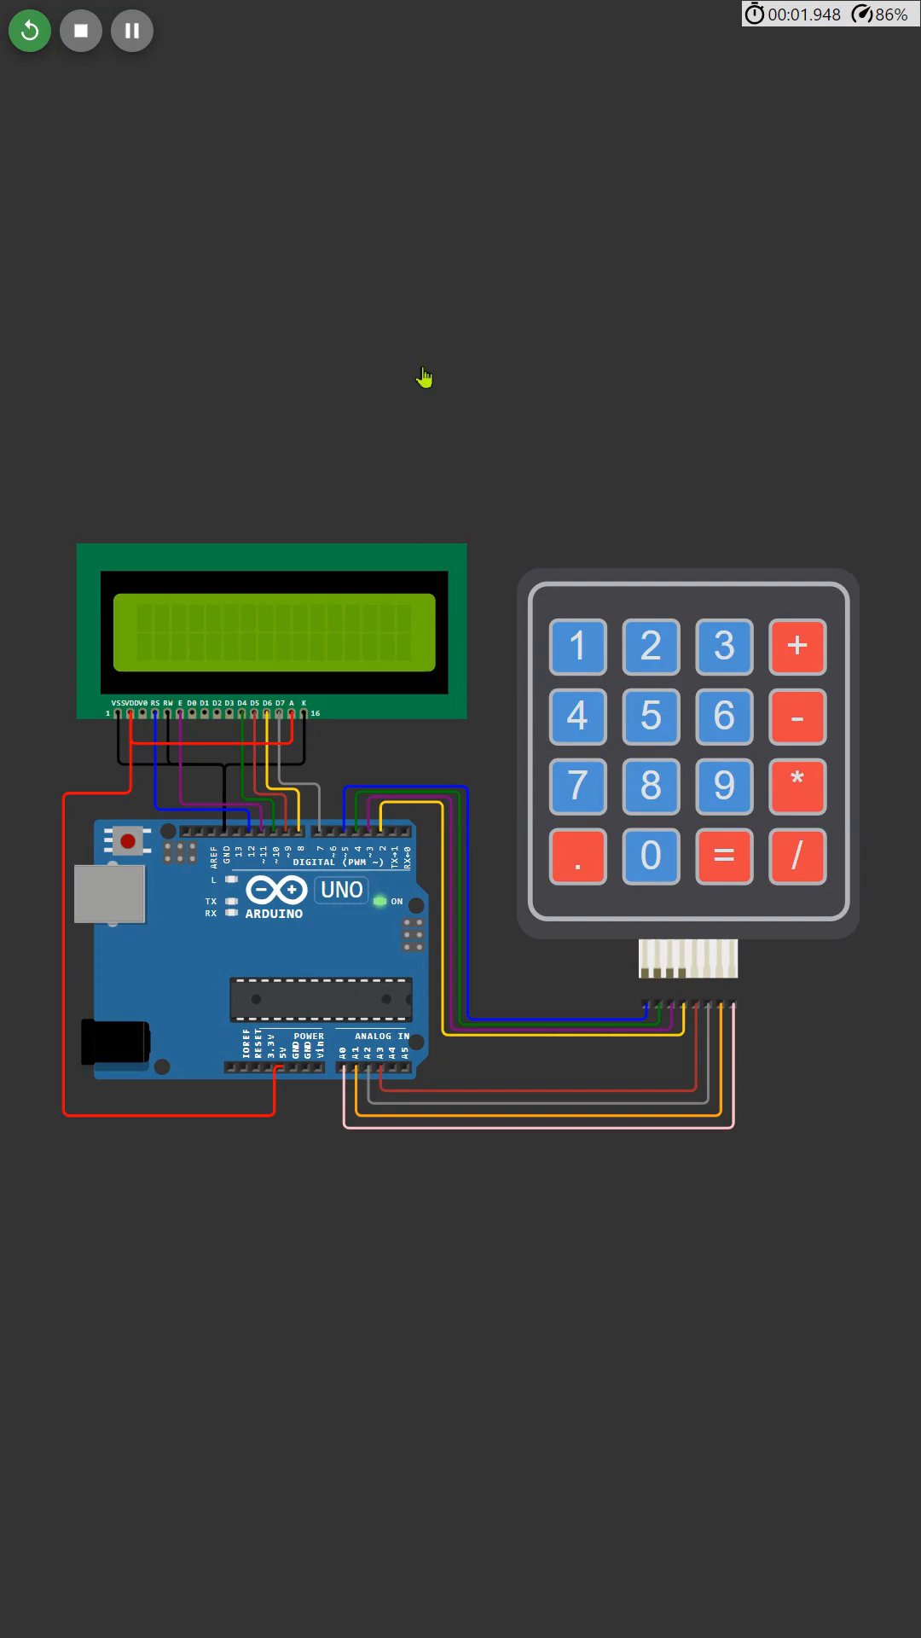
pyautogui.click(577, 645)
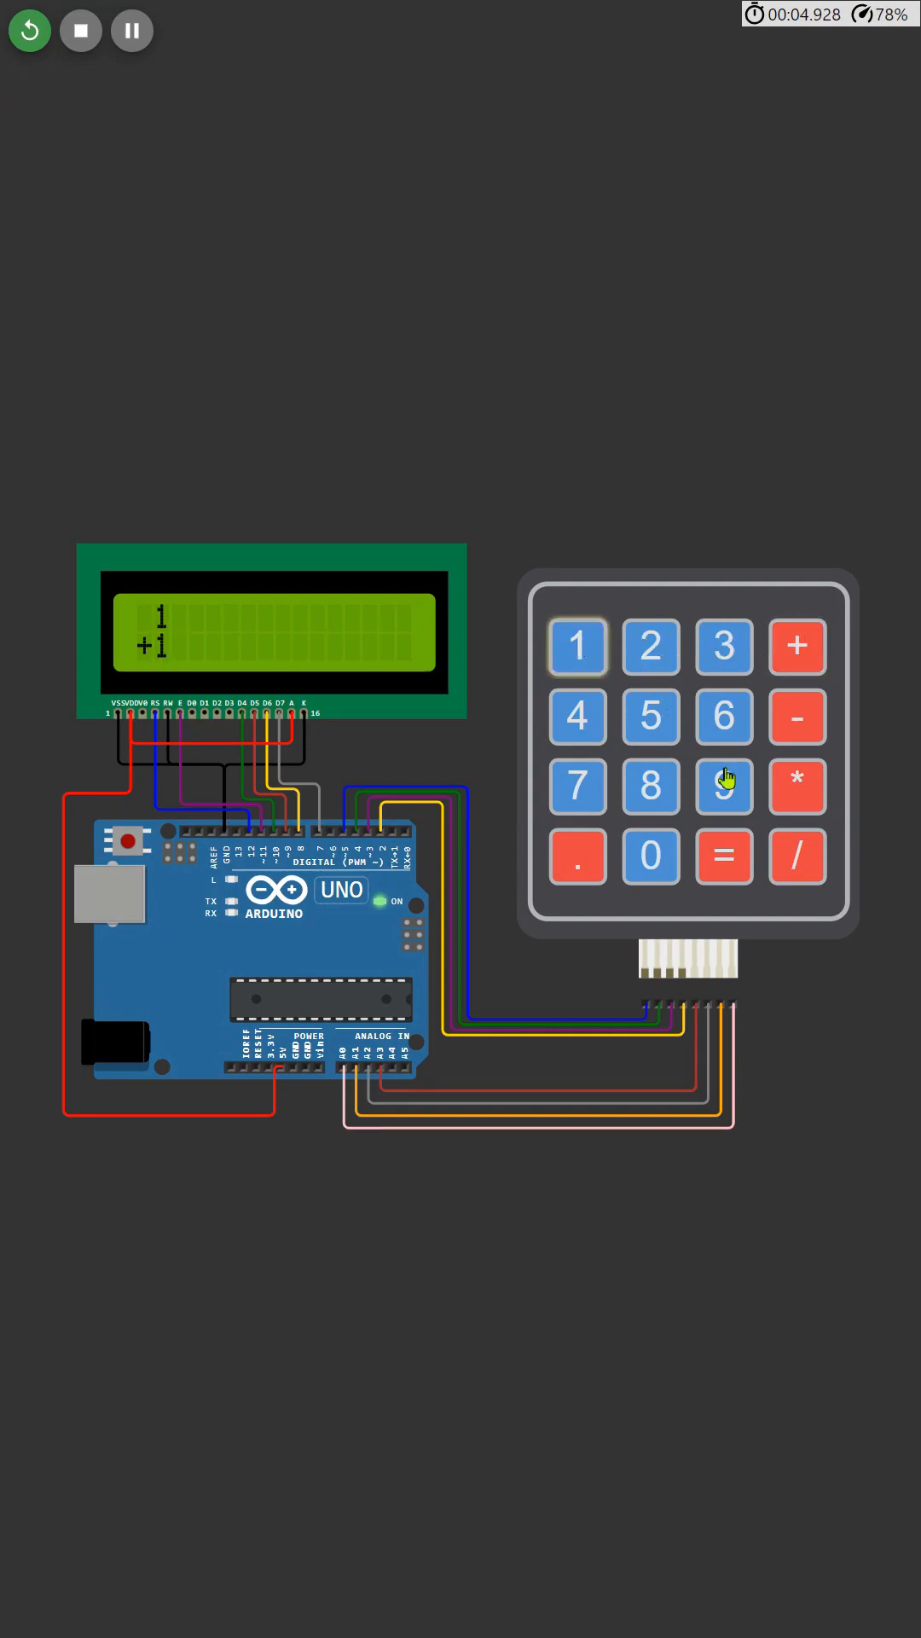
pyautogui.click(724, 856)
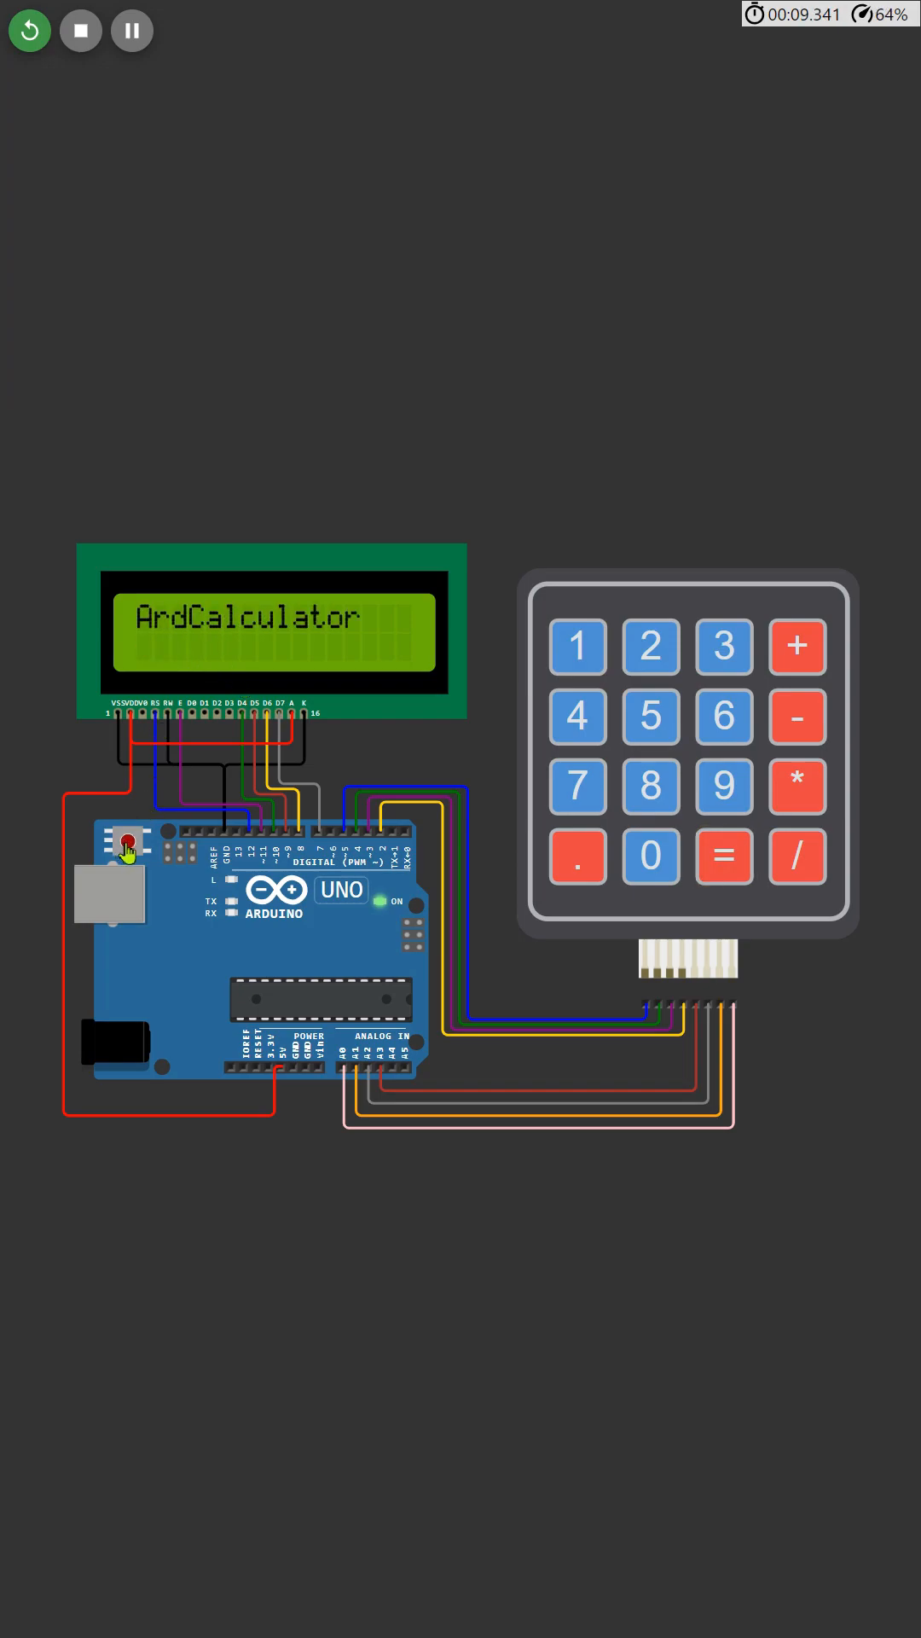
pyautogui.click(576, 645)
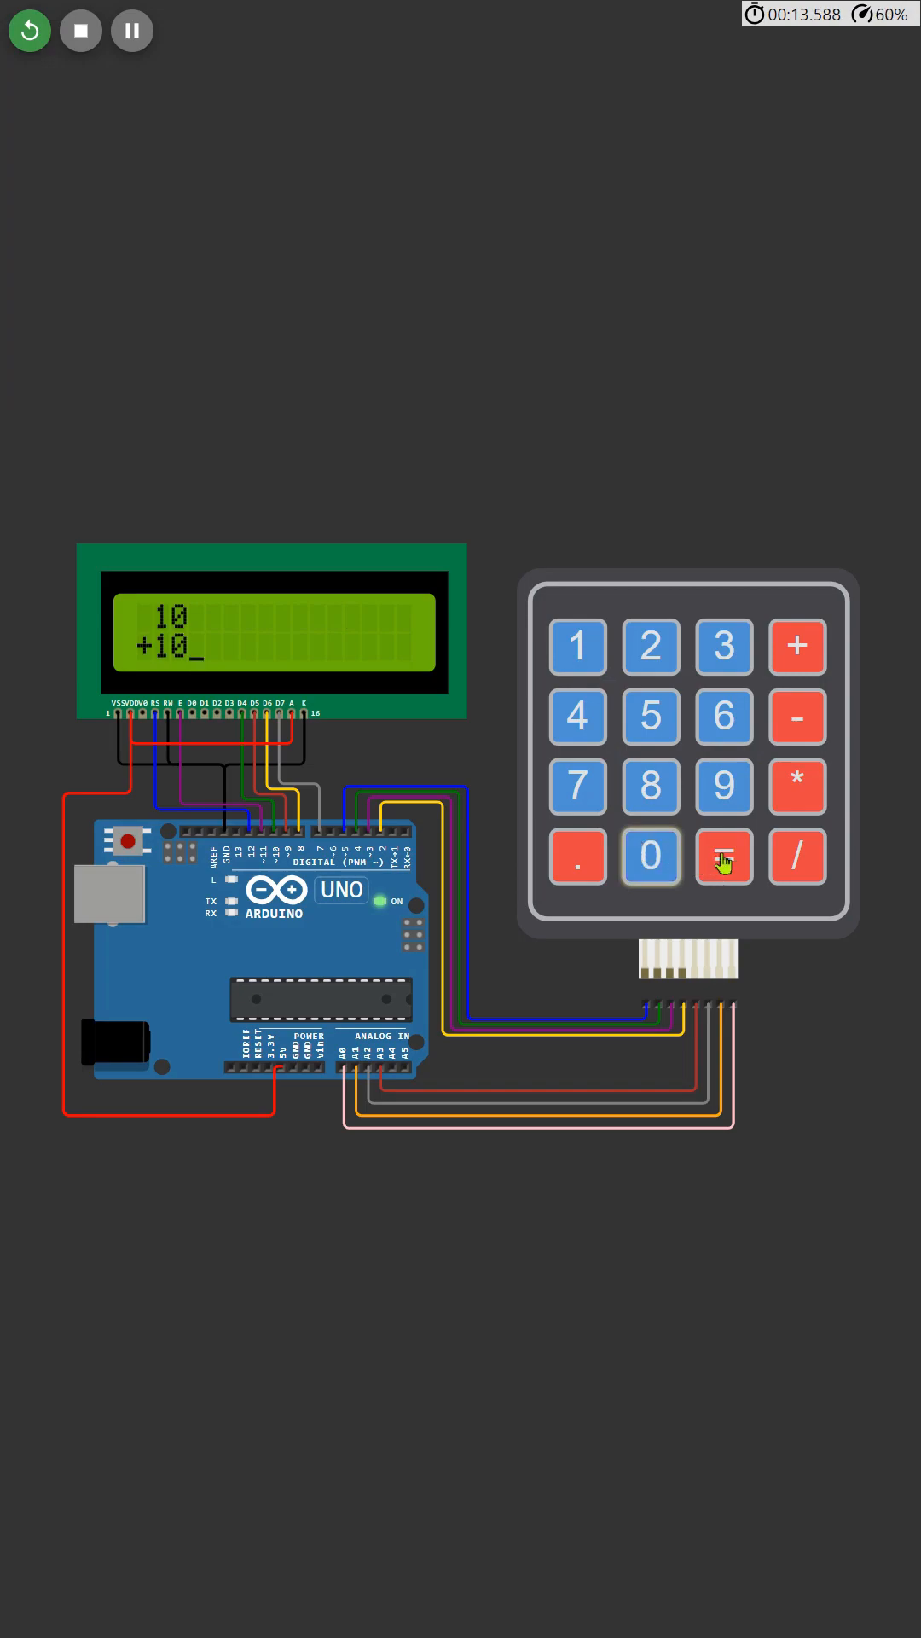
pyautogui.click(724, 857)
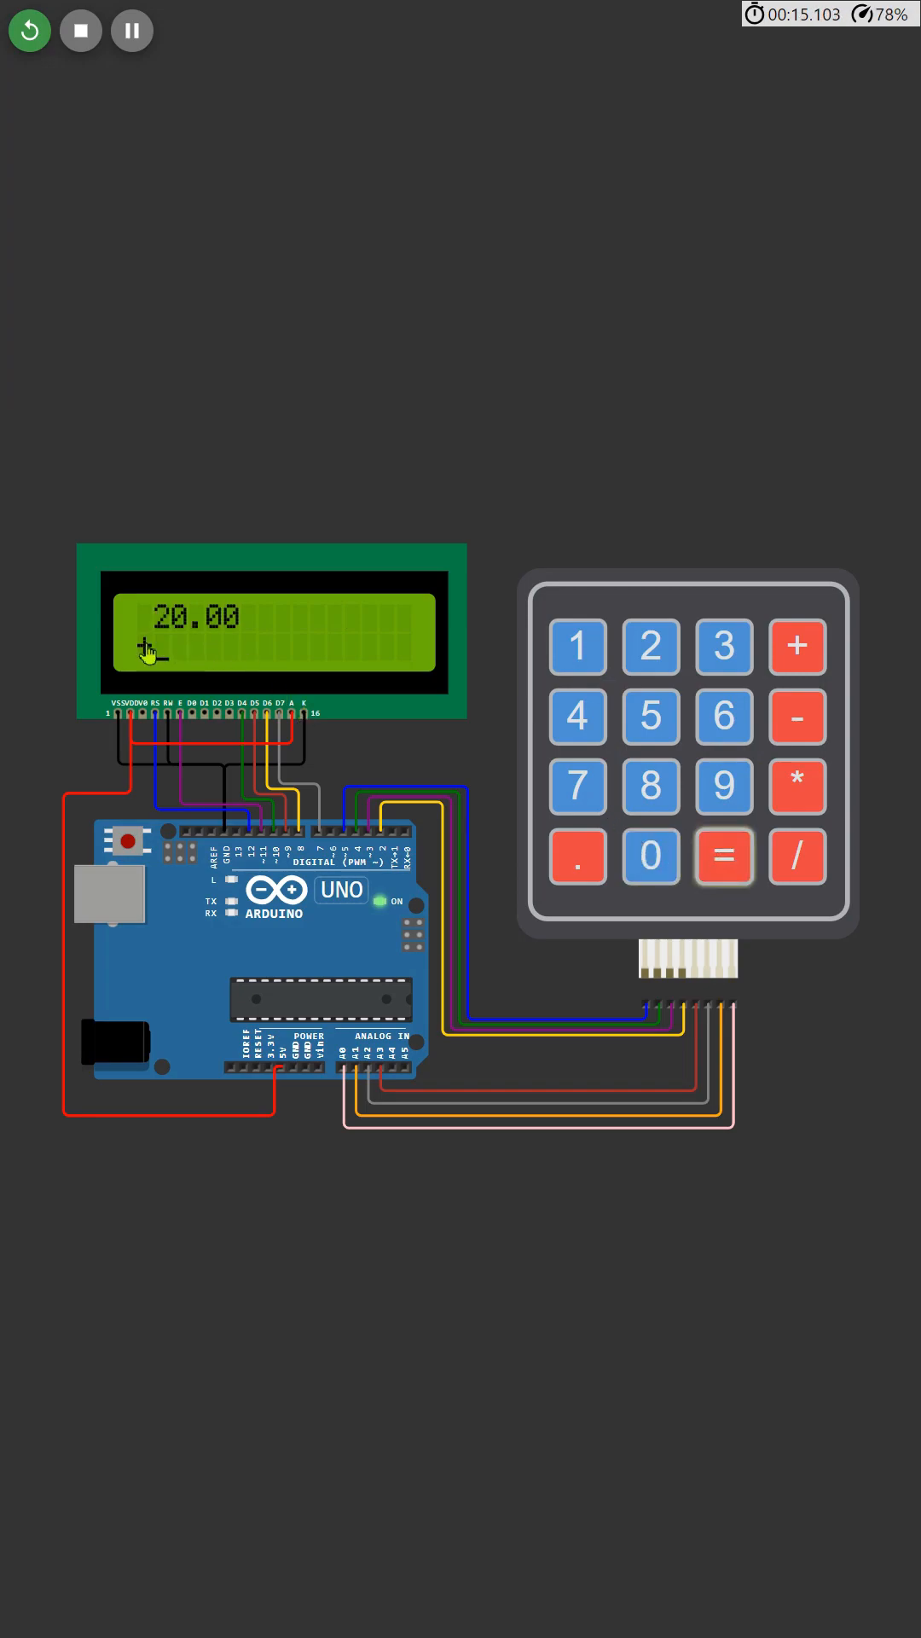
# Restart the calculator and enter 44 minus 8 before resetting again
pyautogui.click(797, 785)
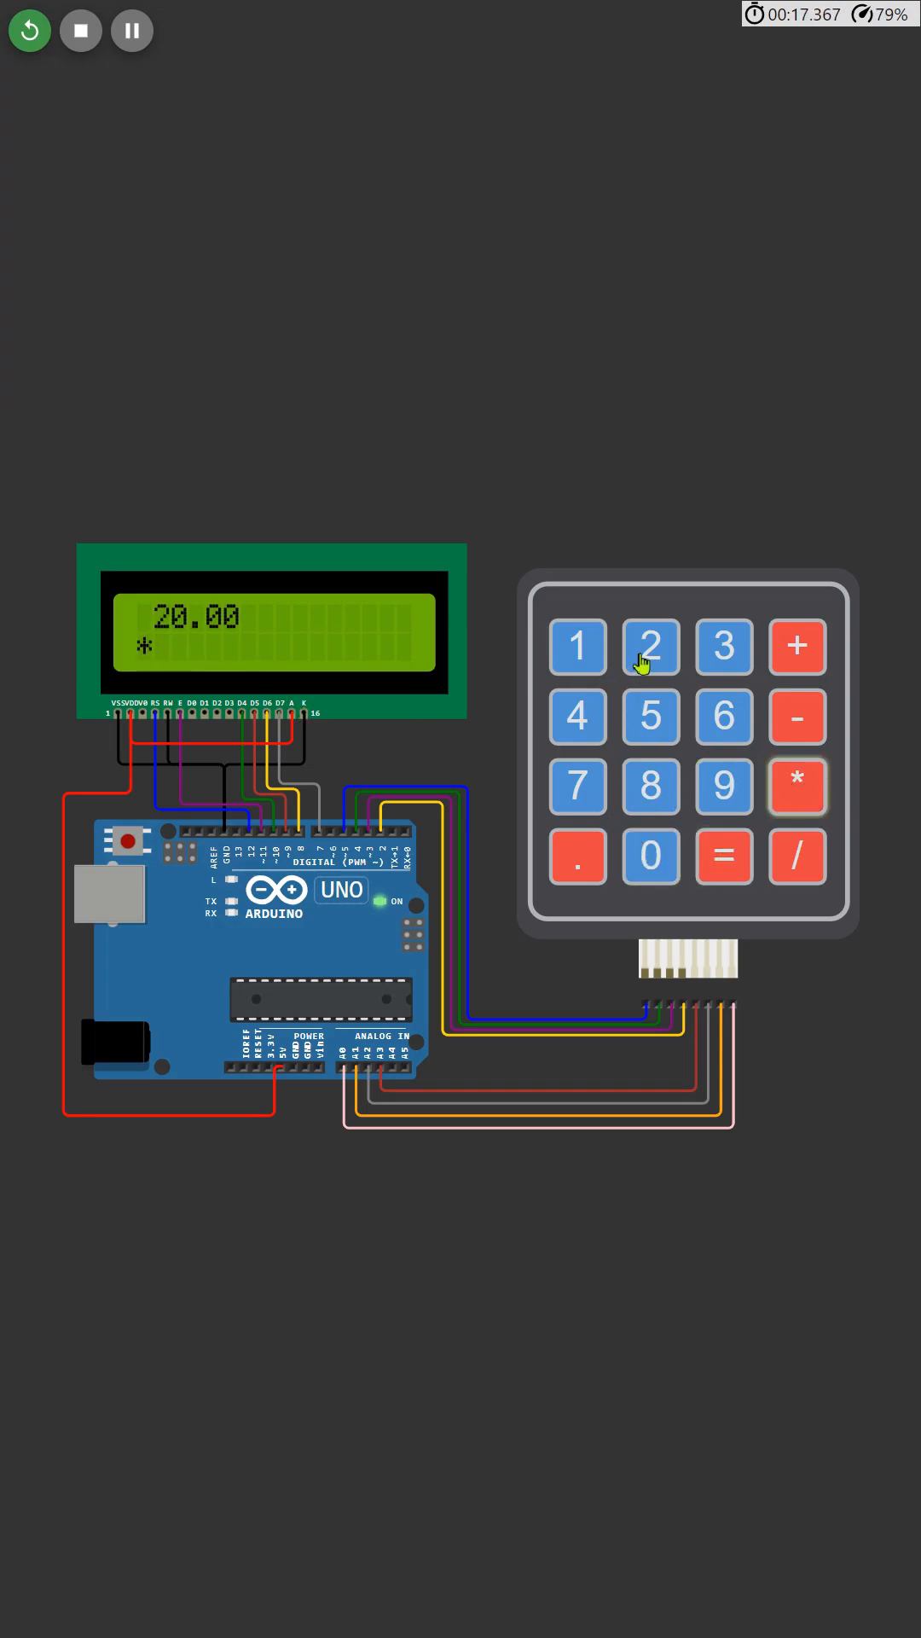
pyautogui.click(723, 857)
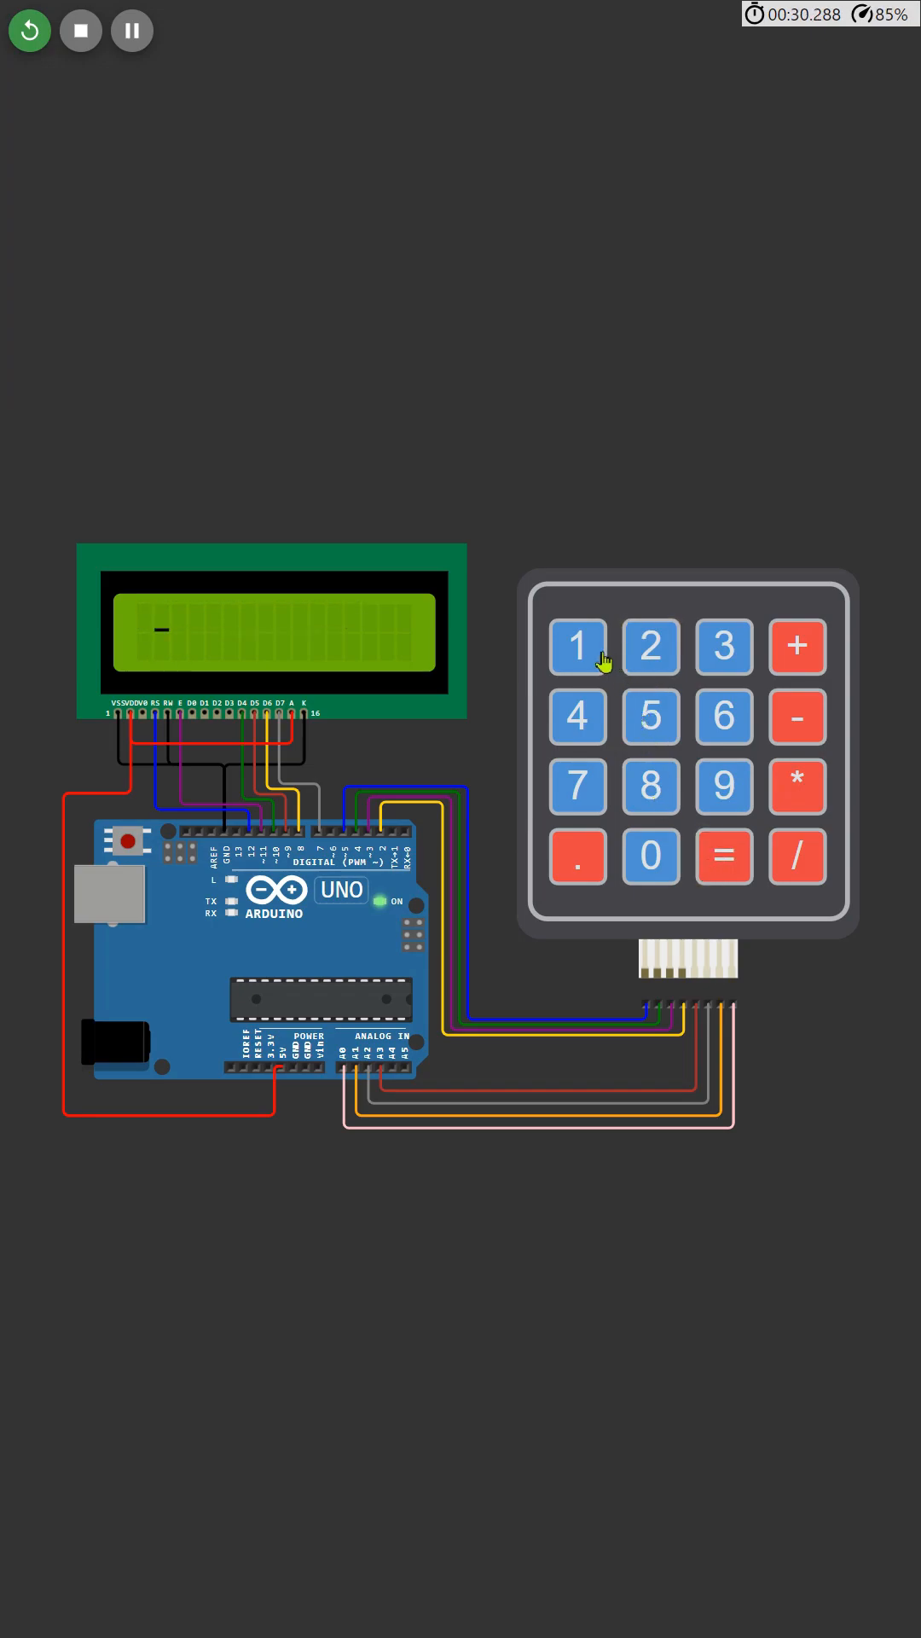
pyautogui.click(576, 716)
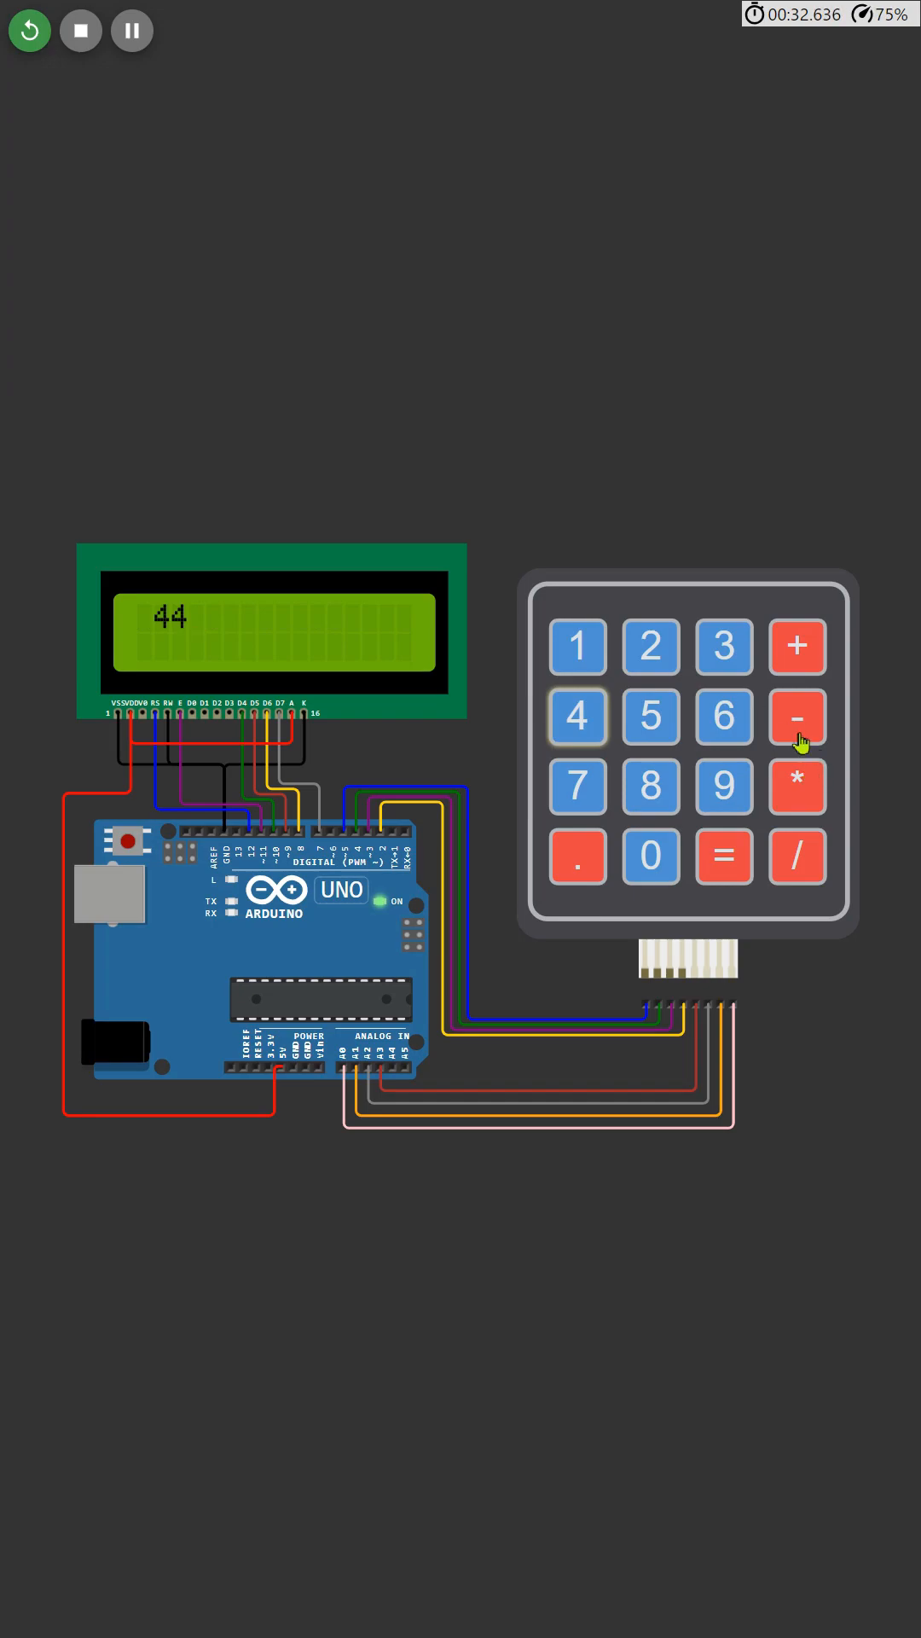
pyautogui.click(650, 786)
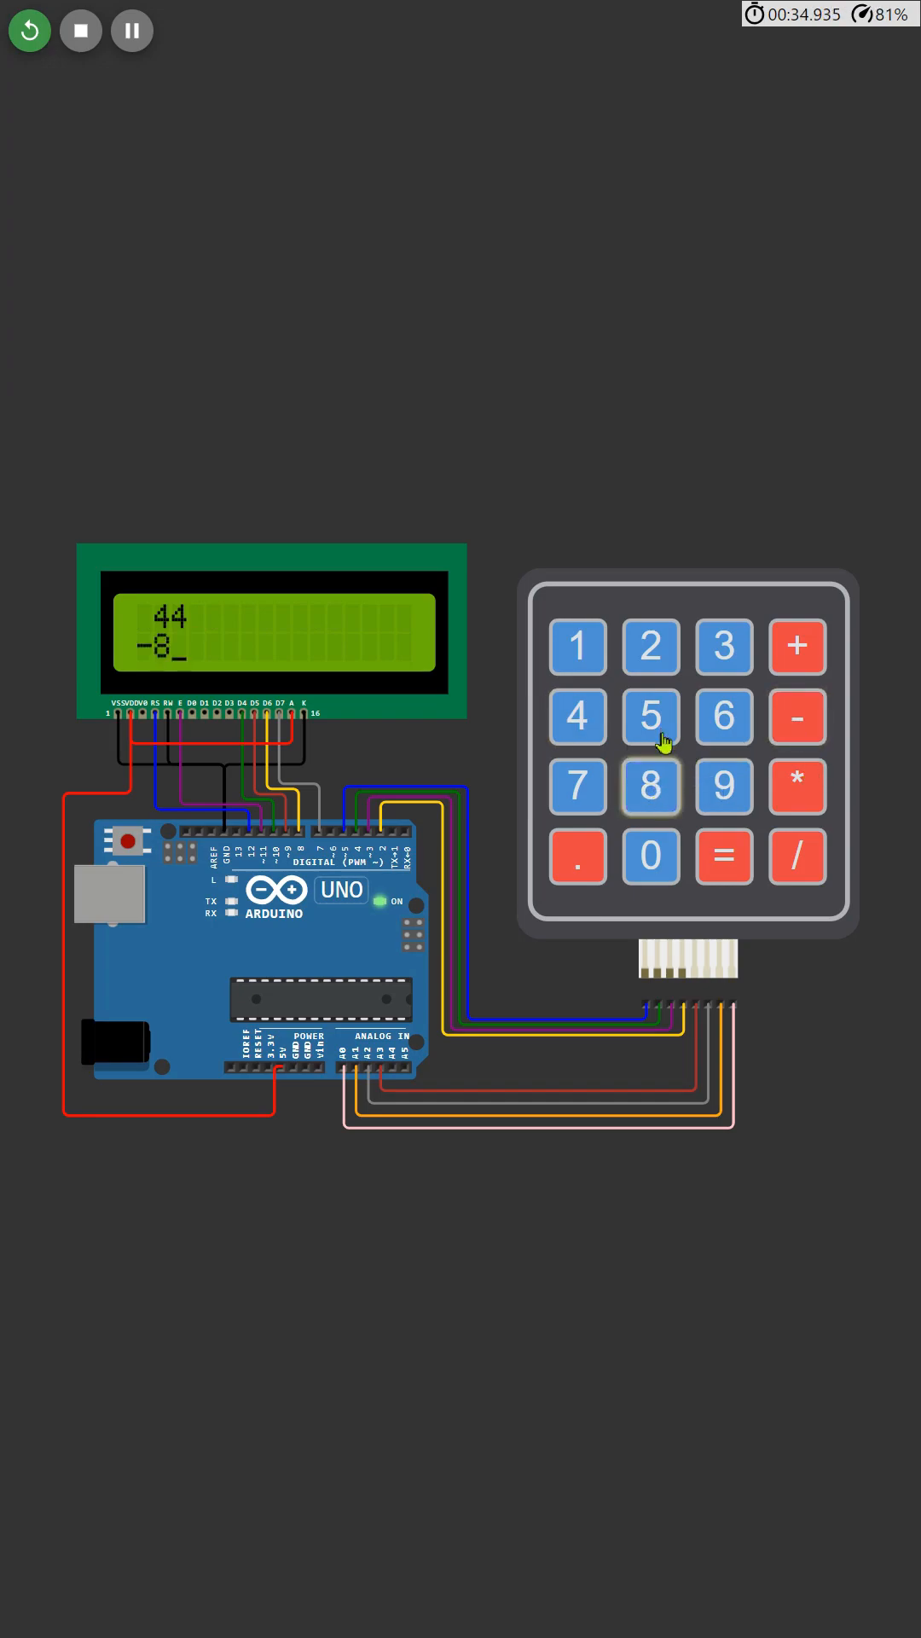
pyautogui.click(723, 857)
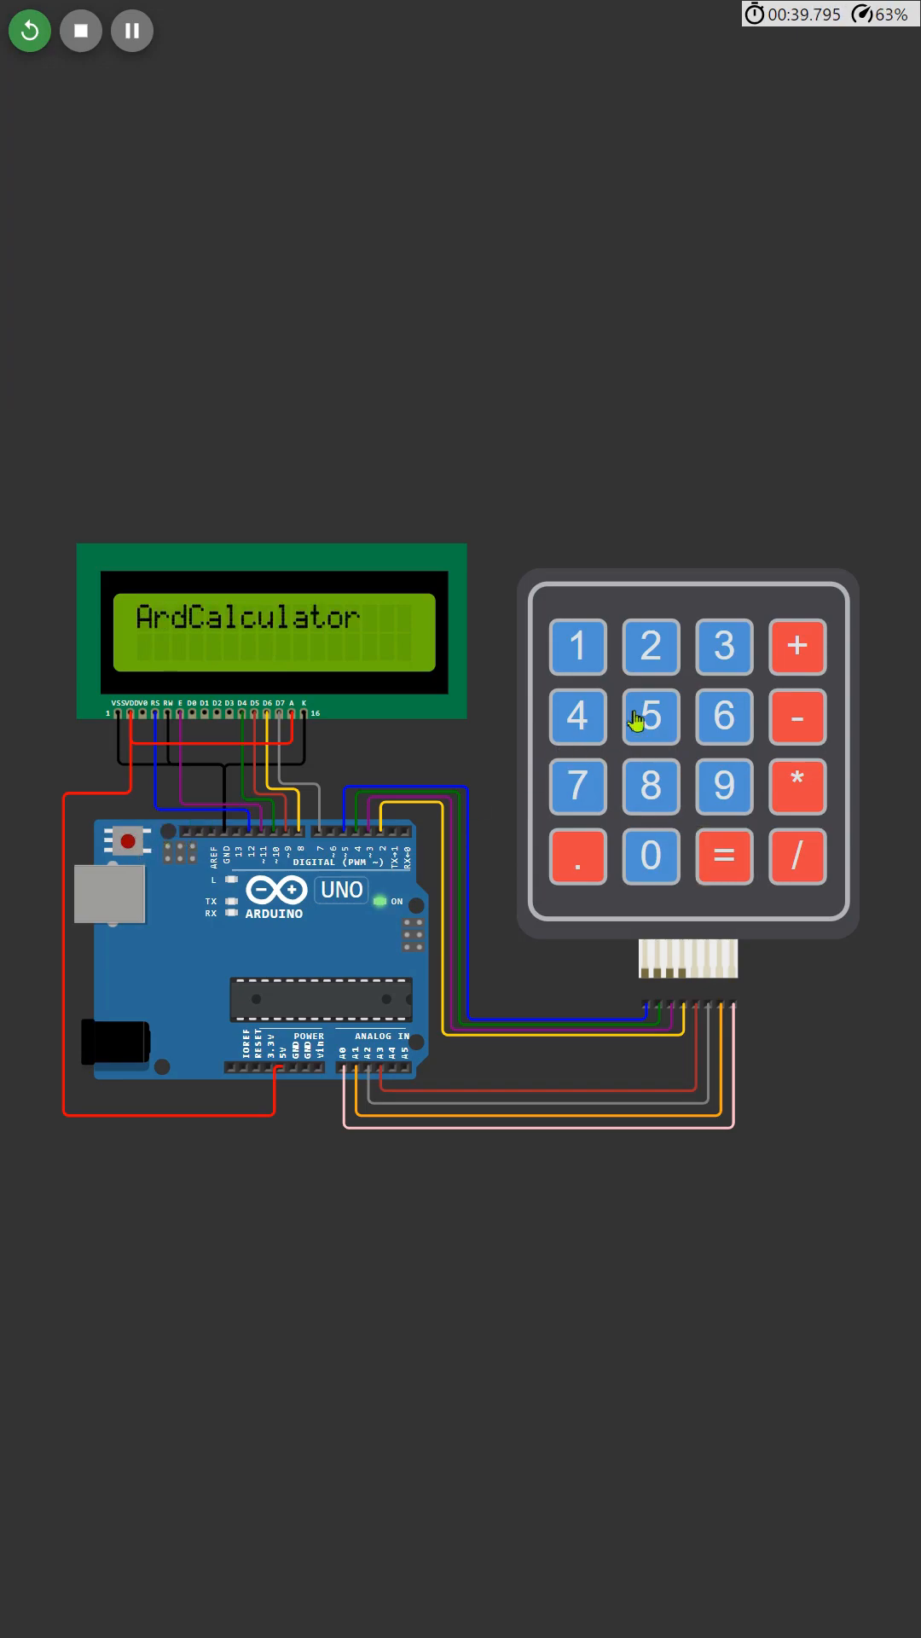
# Compute 10 divided by 2 giving 5.00, then begin a decimal addition
pyautogui.click(799, 856)
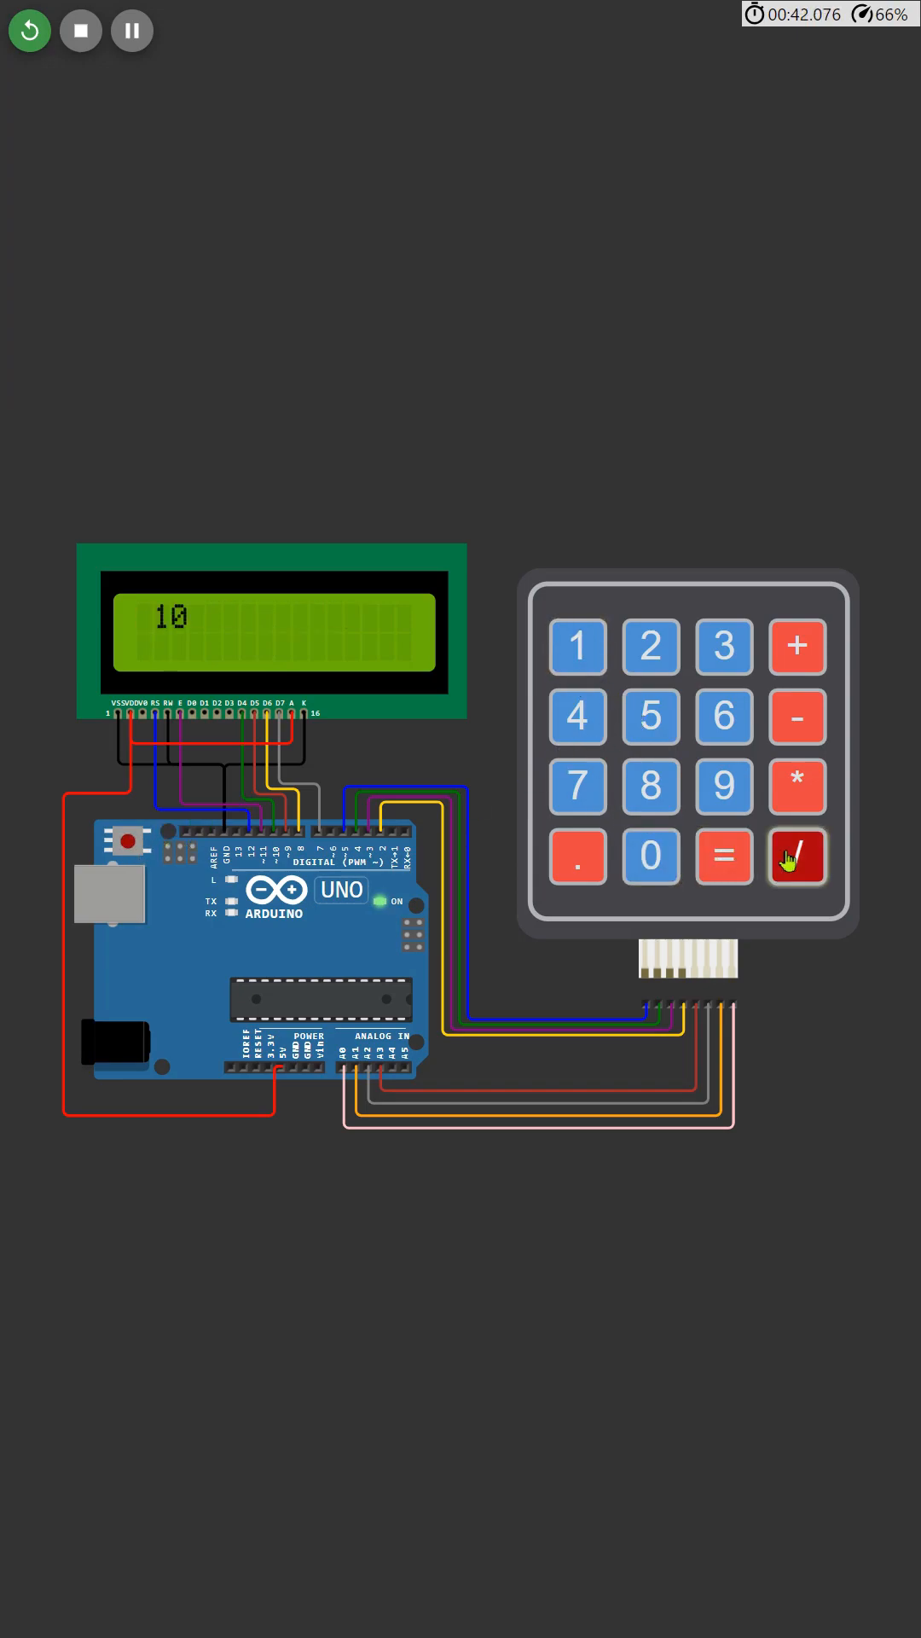
pyautogui.click(724, 856)
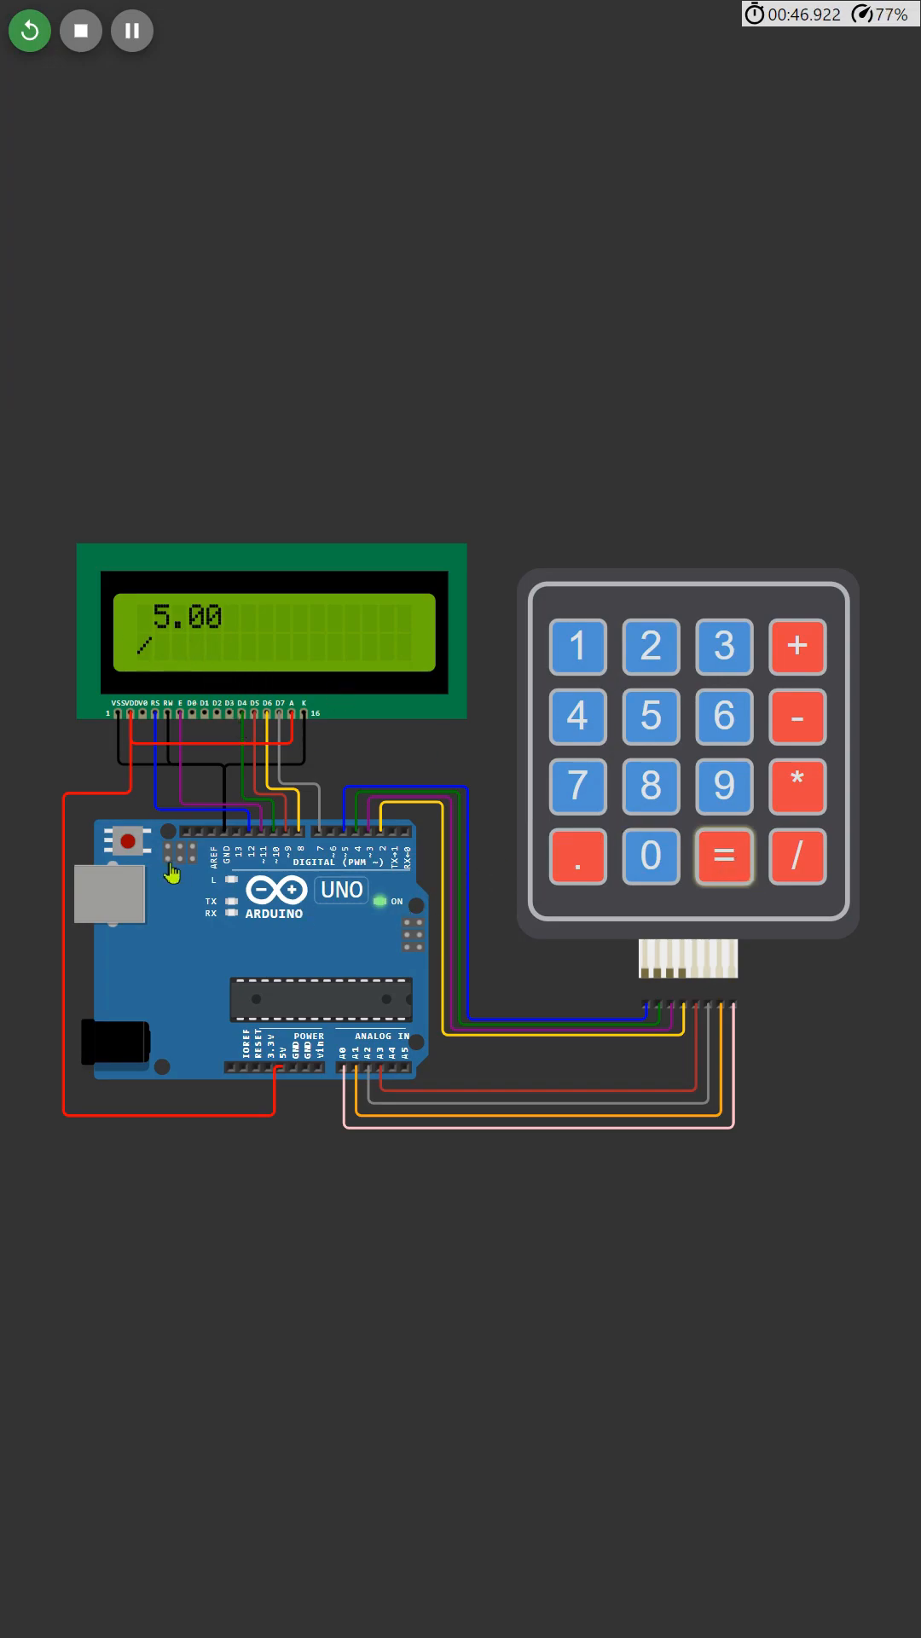
pyautogui.click(723, 857)
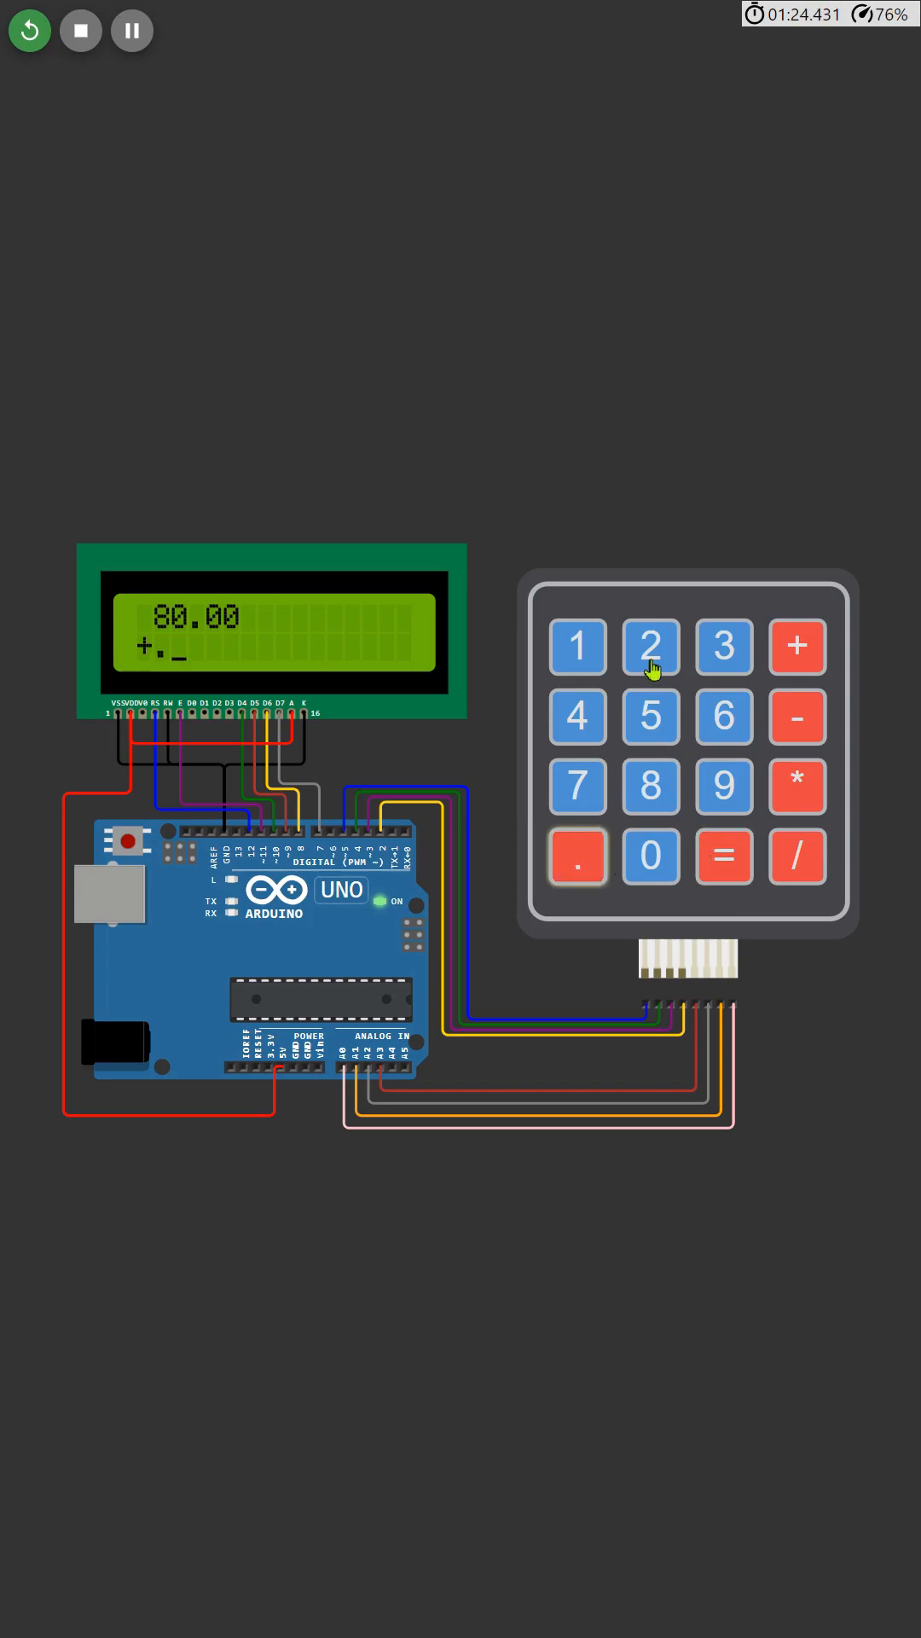
pyautogui.click(720, 856)
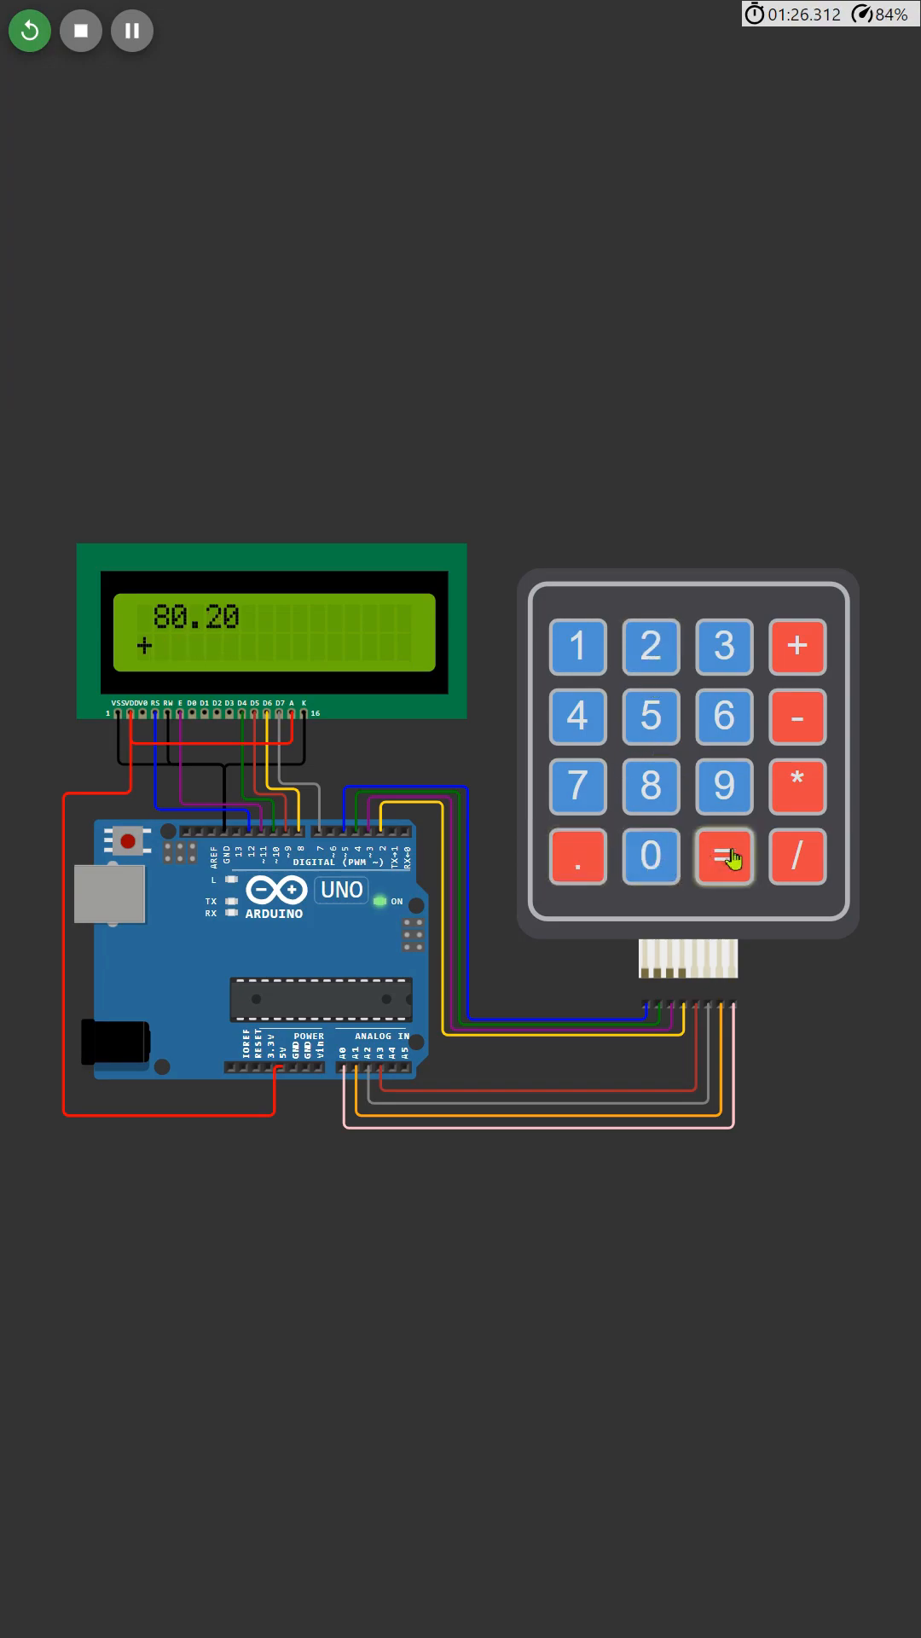
# Add 0.20 twice to reach 80.40, reset the Uno, and stop the simulation
pyautogui.click(576, 857)
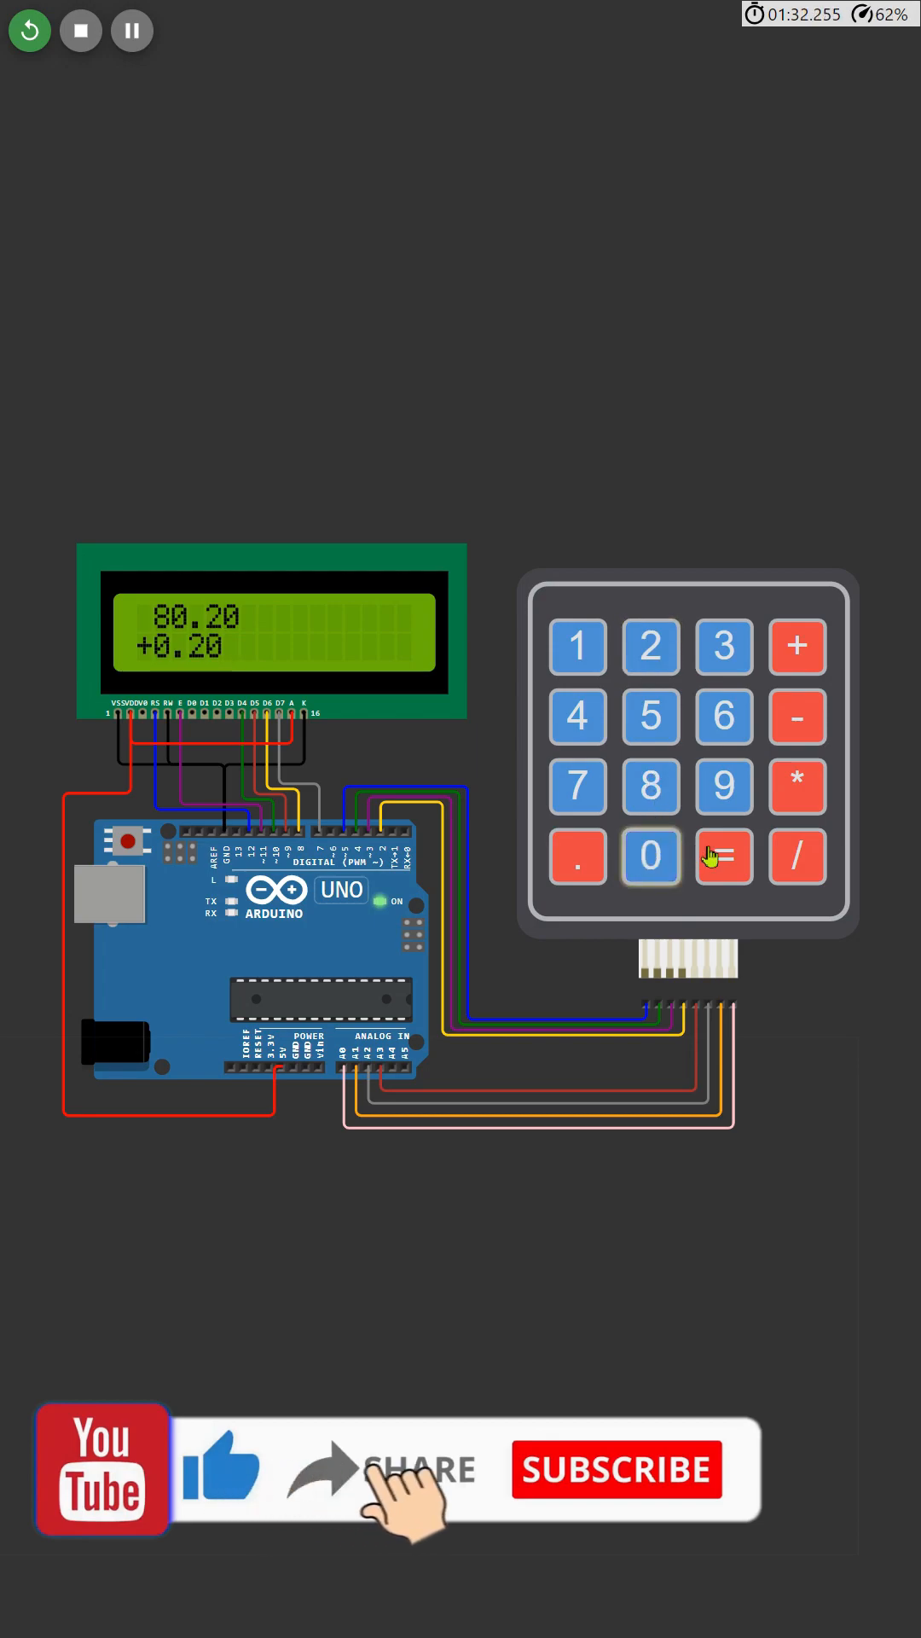
pyautogui.click(723, 856)
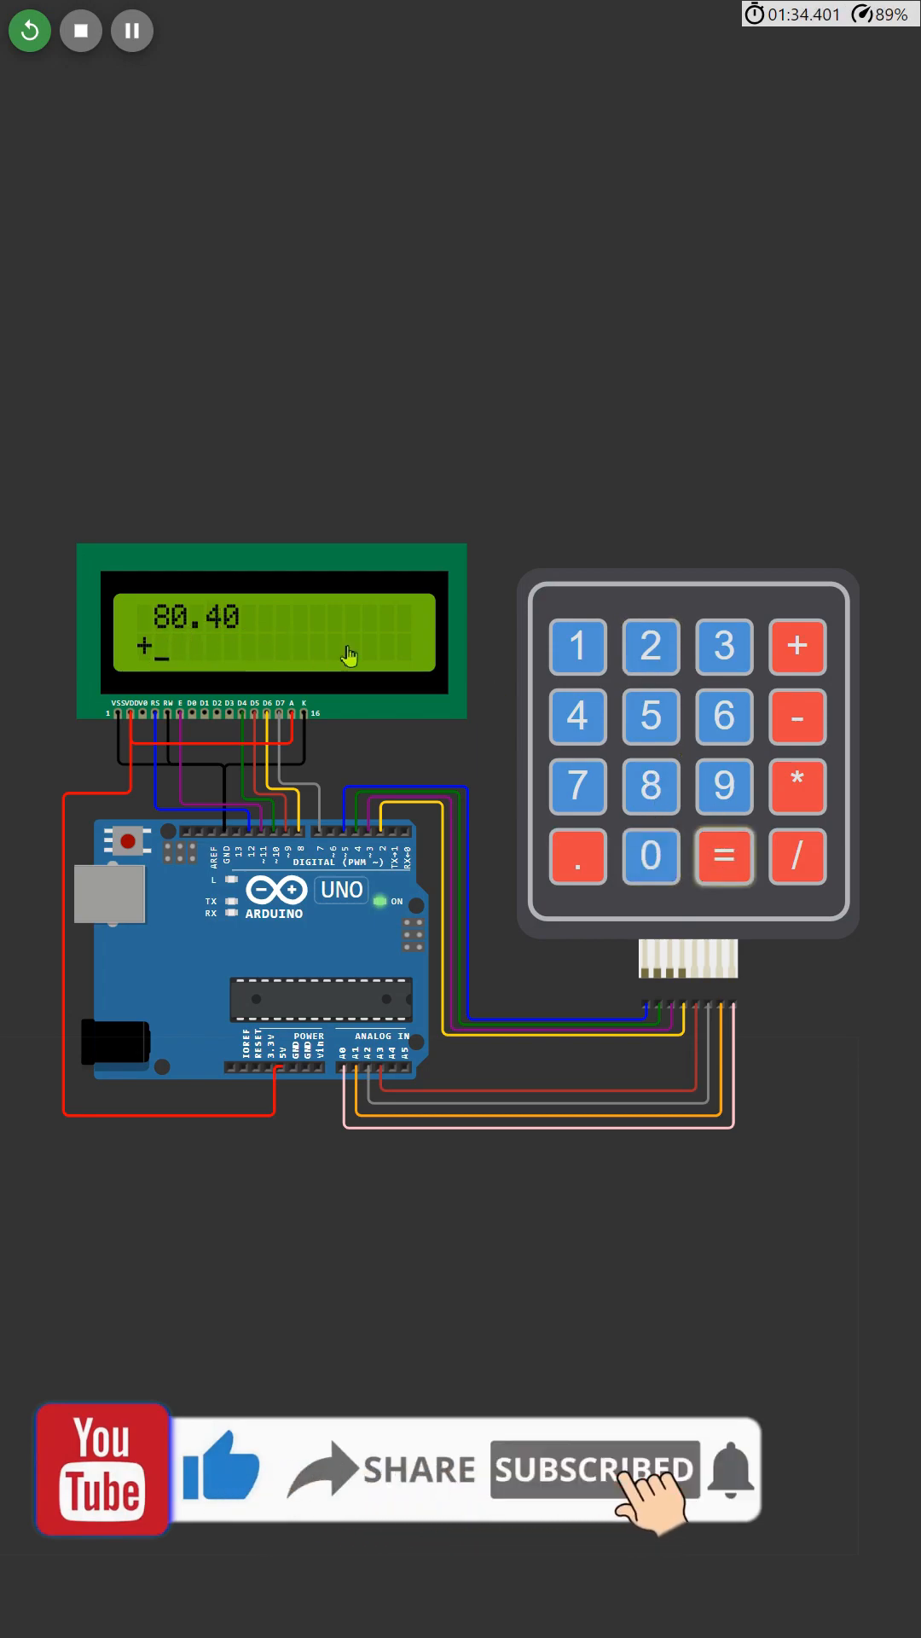
pyautogui.click(130, 843)
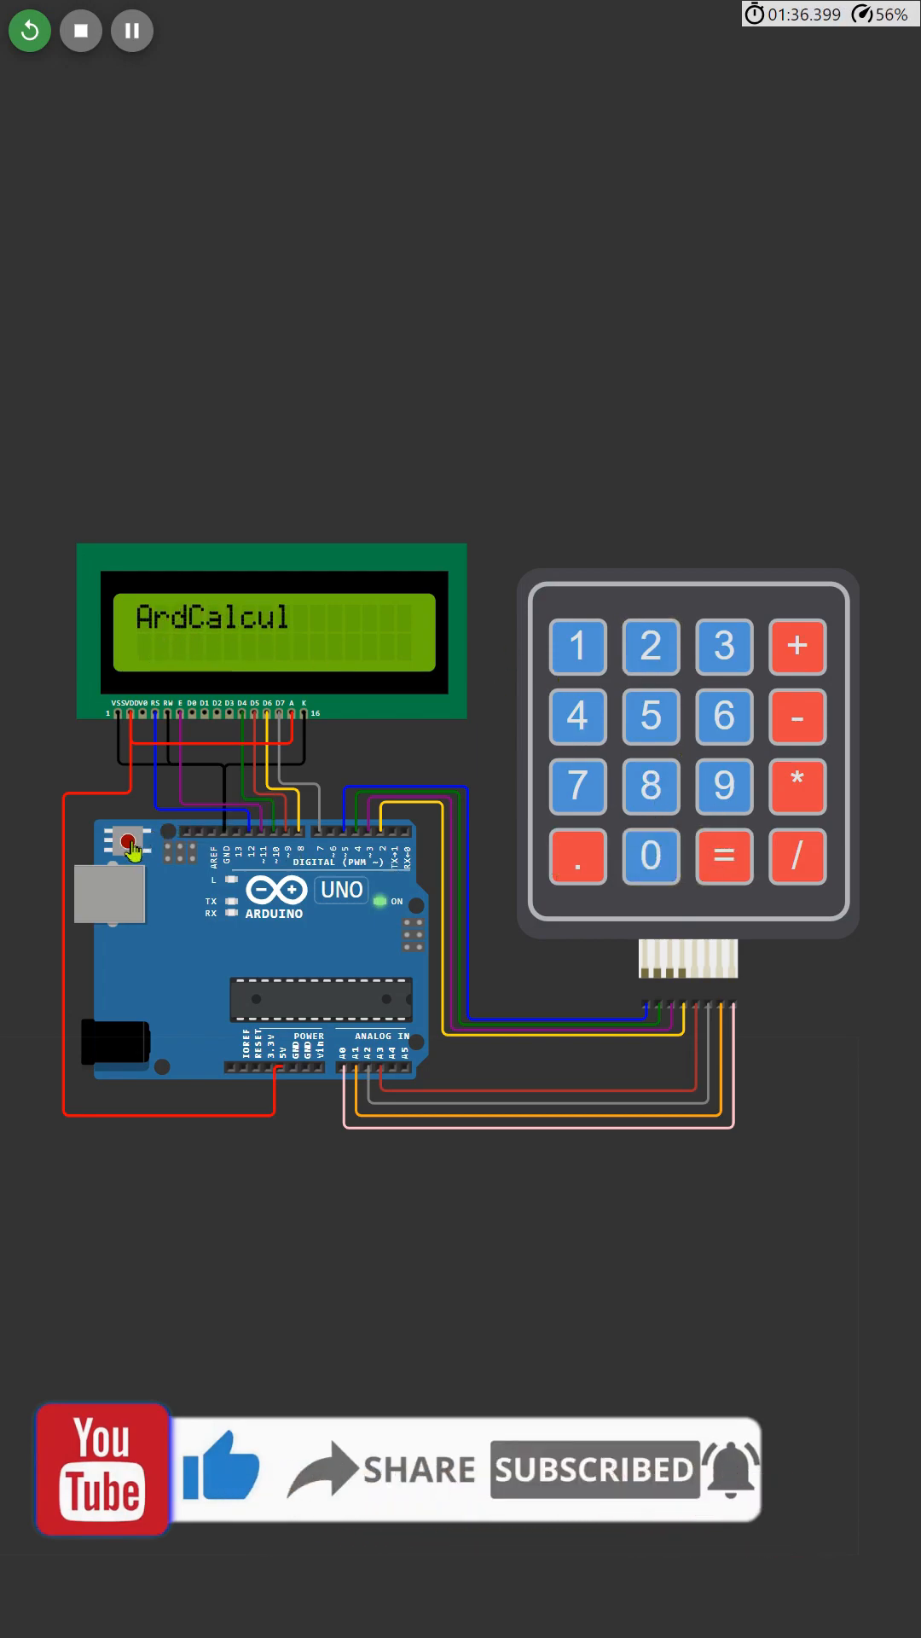
pyautogui.click(80, 30)
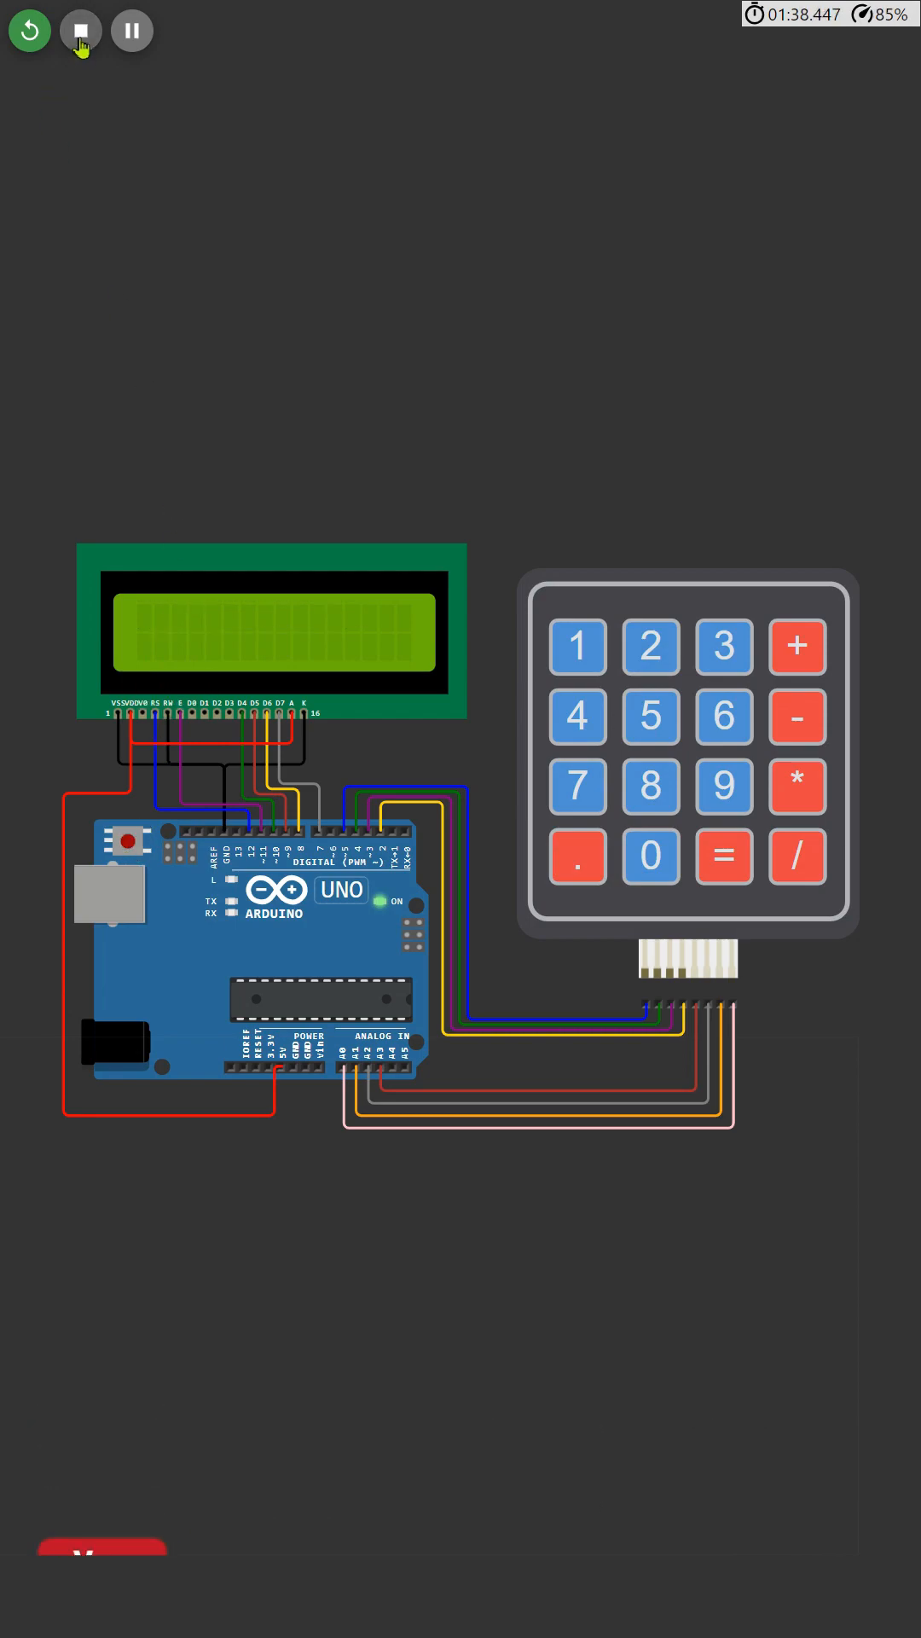